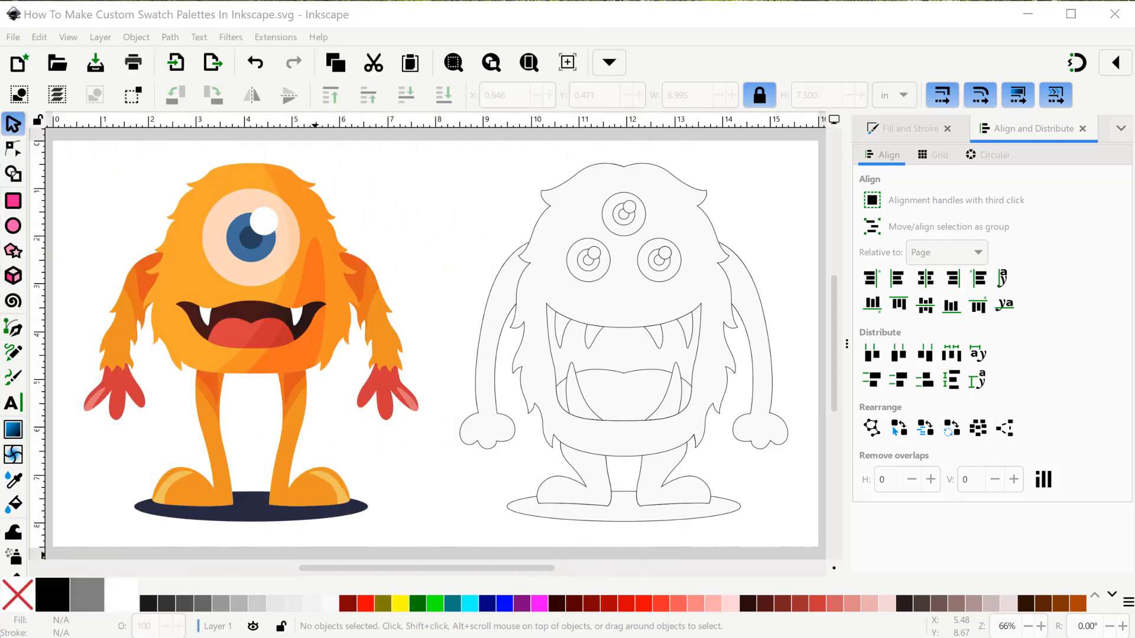
Show the Swatches panel and load the My Monster Colors.gpl palette from its dropdown.
{"action": "left_click", "coordinate": [68, 36]}
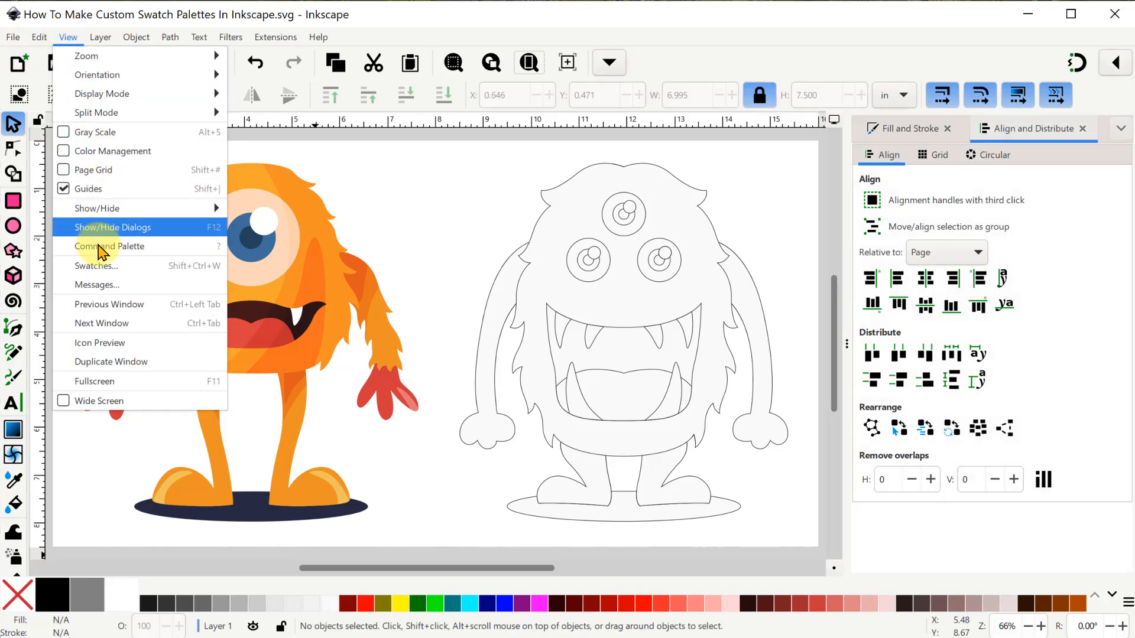
{"action": "left_click", "coordinate": [96, 266]}
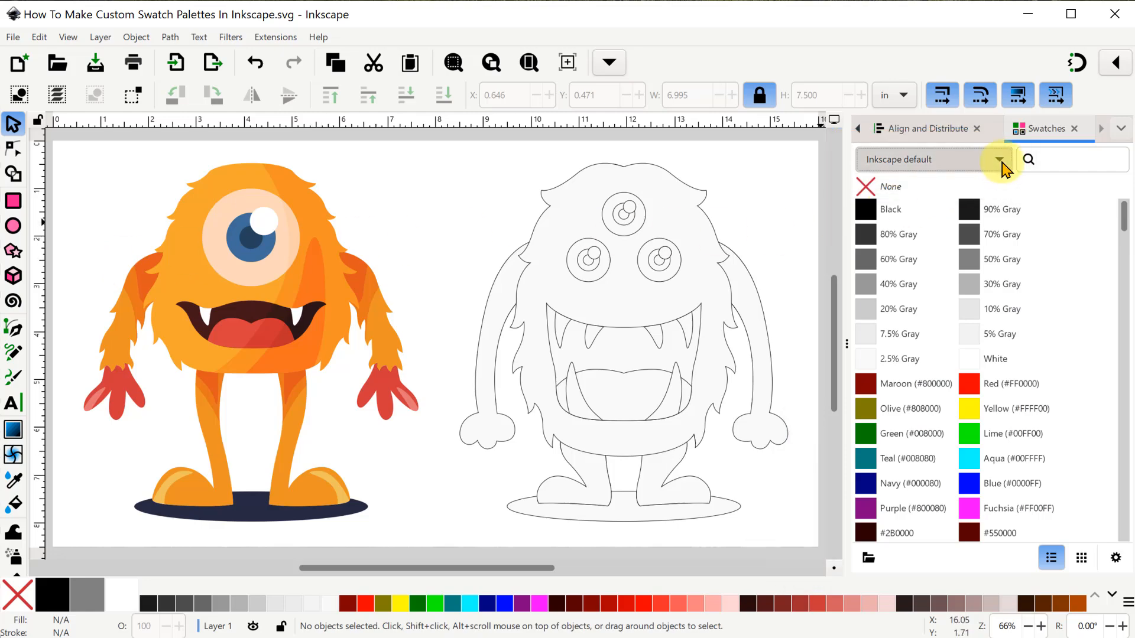
{"action": "left_click", "coordinate": [1002, 159]}
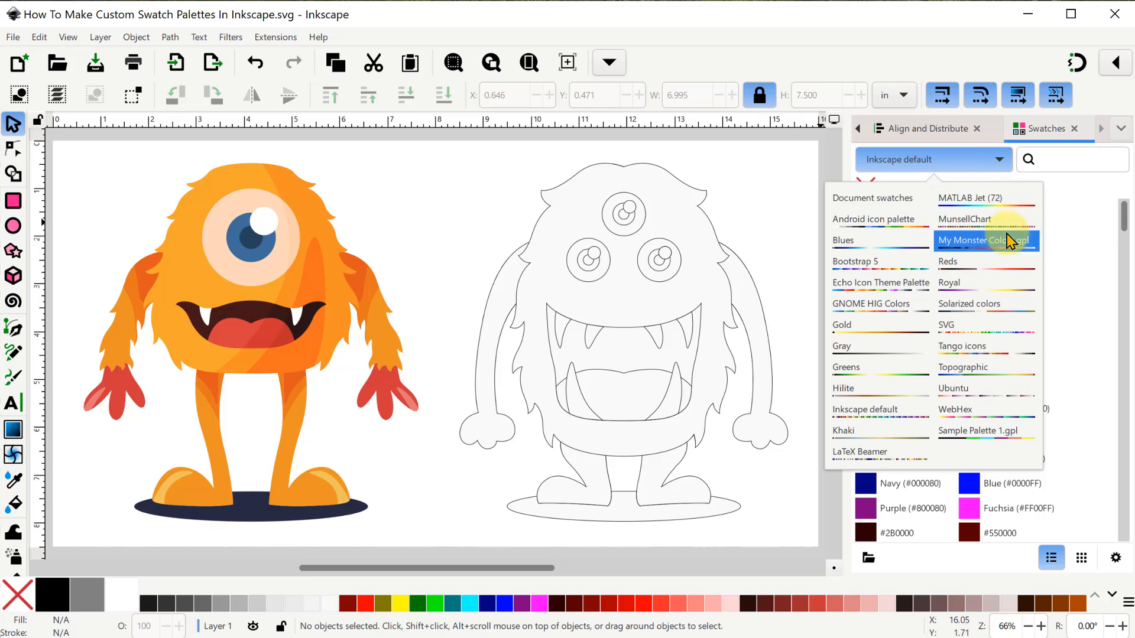
{"action": "left_click", "coordinate": [986, 240]}
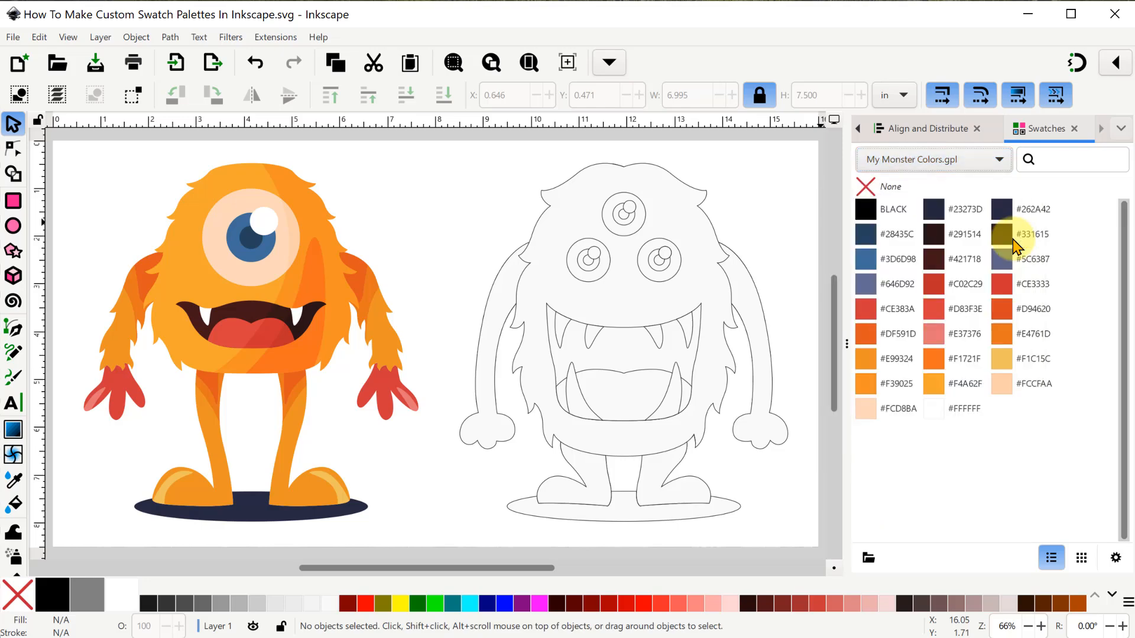
{"action": "mouse_move", "coordinate": [1064, 434]}
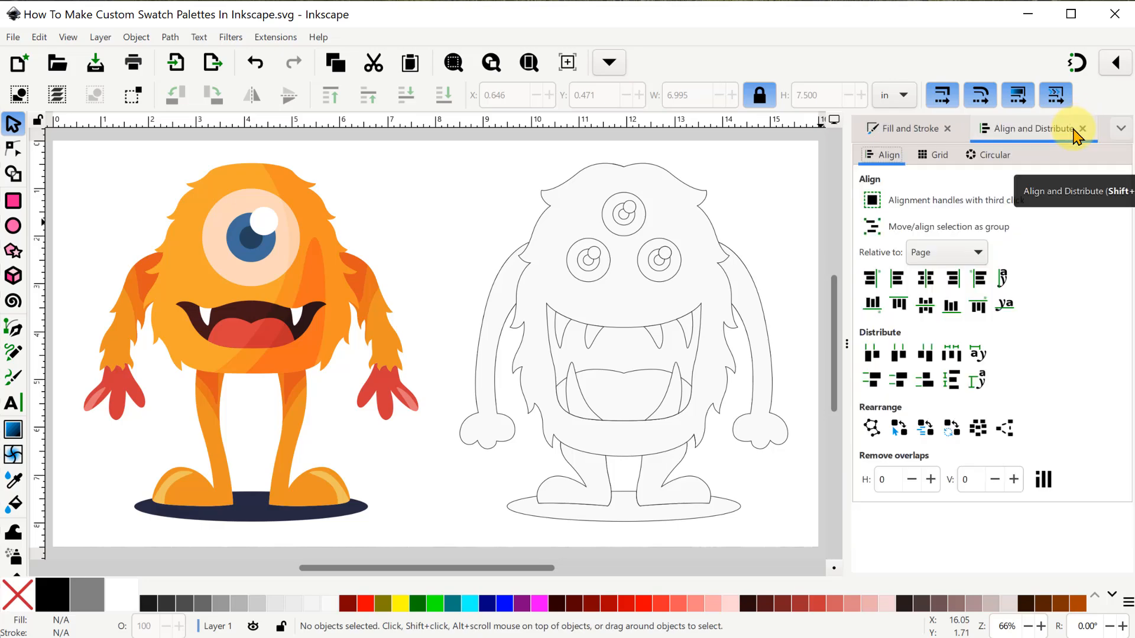
{"action": "mouse_move", "coordinate": [1121, 136]}
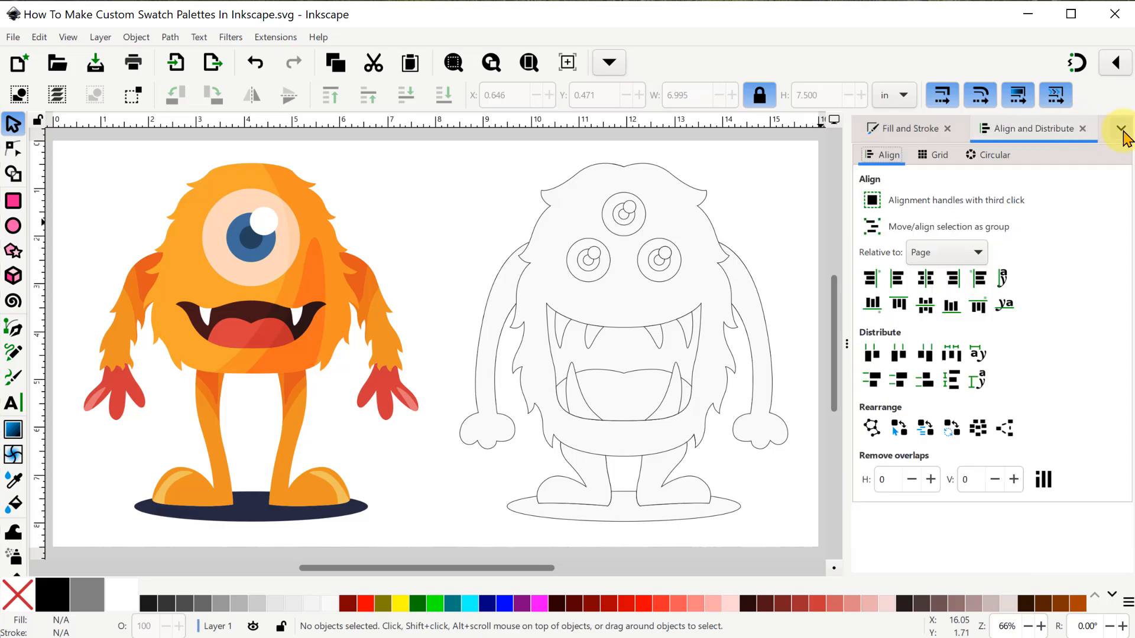
Bring the Swatches panel back from the dock's panel list after it was hidden.
{"action": "left_click", "coordinate": [1117, 129]}
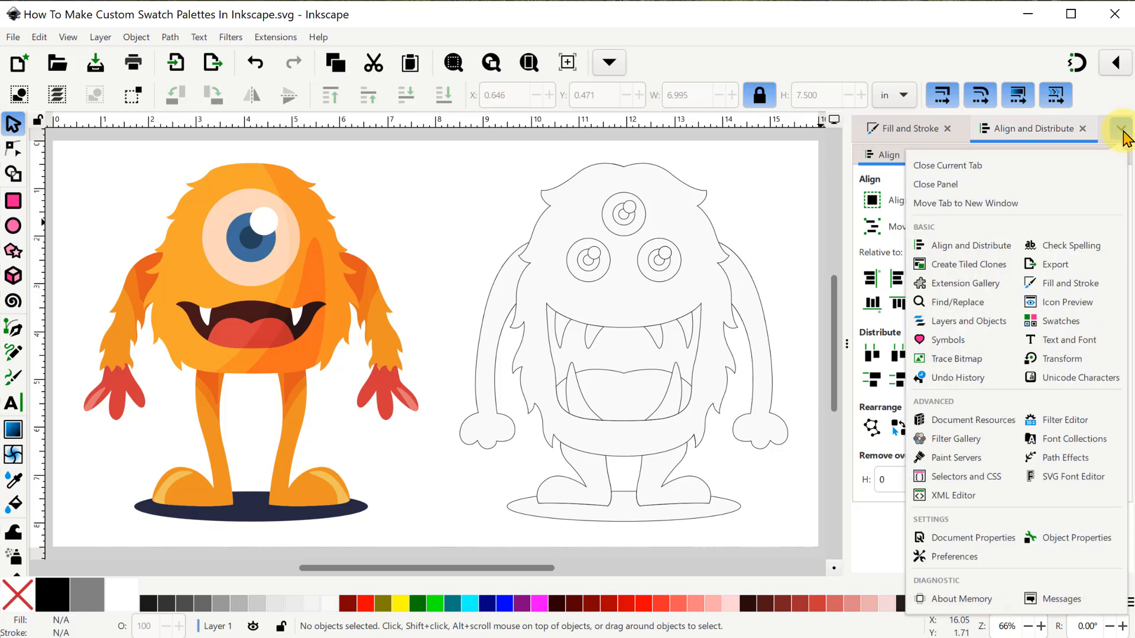
{"action": "mouse_move", "coordinate": [1059, 320]}
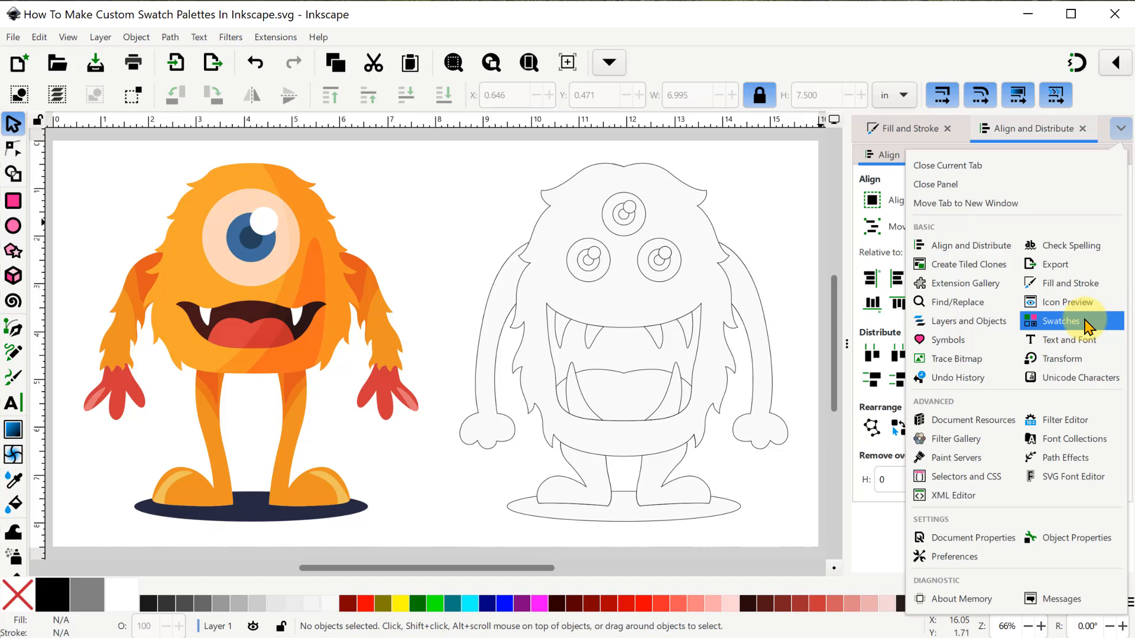
{"action": "left_click", "coordinate": [1060, 321]}
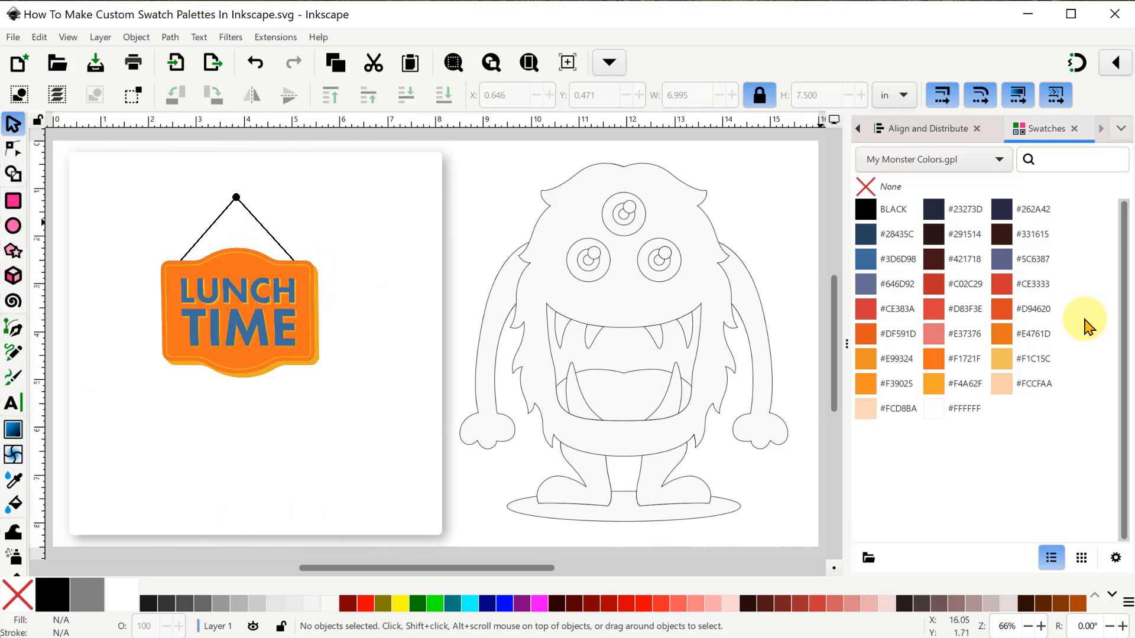
{"action": "mouse_move", "coordinate": [670, 294]}
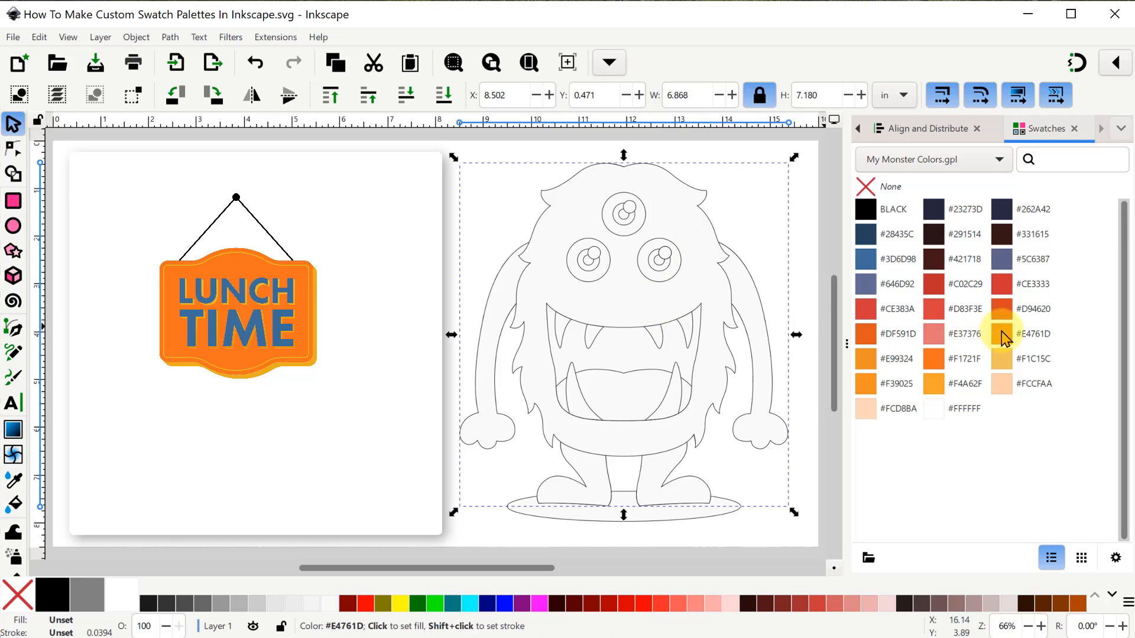
Fill the outline monster's body orange and pick its mouth for a red palette fill.
{"action": "left_click", "coordinate": [1033, 334]}
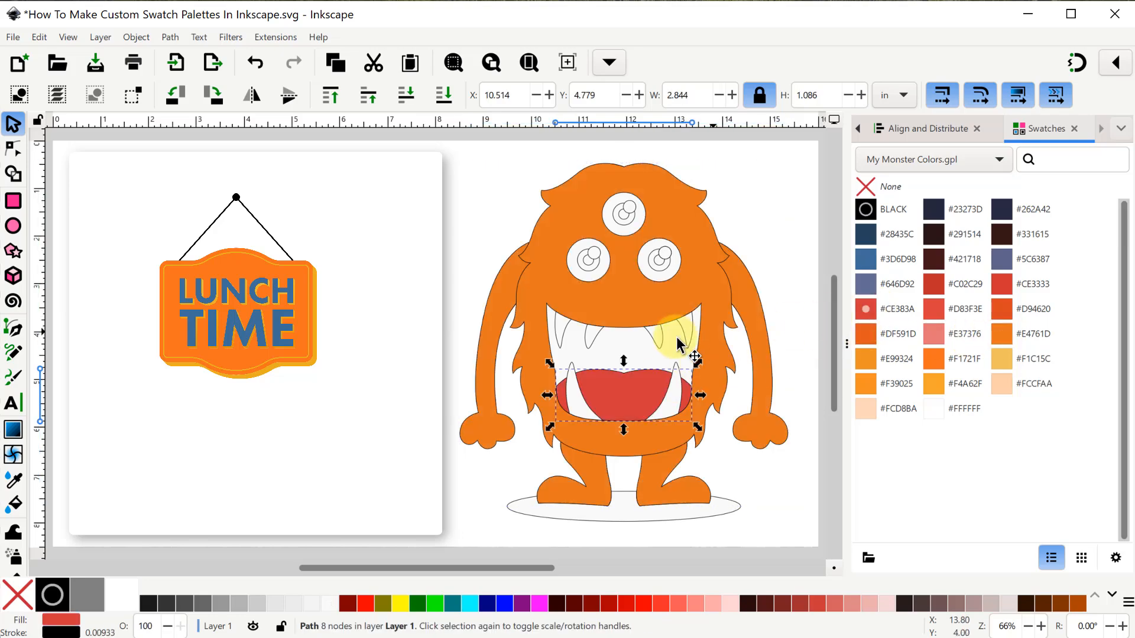
{"action": "left_click", "coordinate": [1031, 234]}
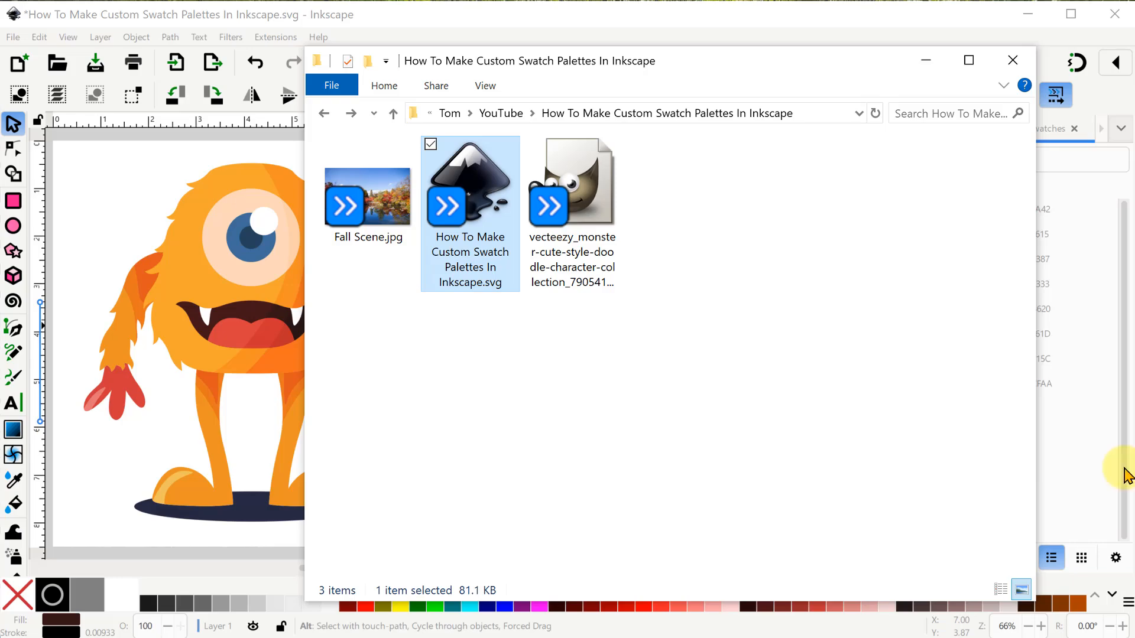
Navigate to C:\Program Files\Inkscape\share\inkscape\palettes listing the built-in .gpl files.
{"action": "left_click", "coordinate": [652, 113]}
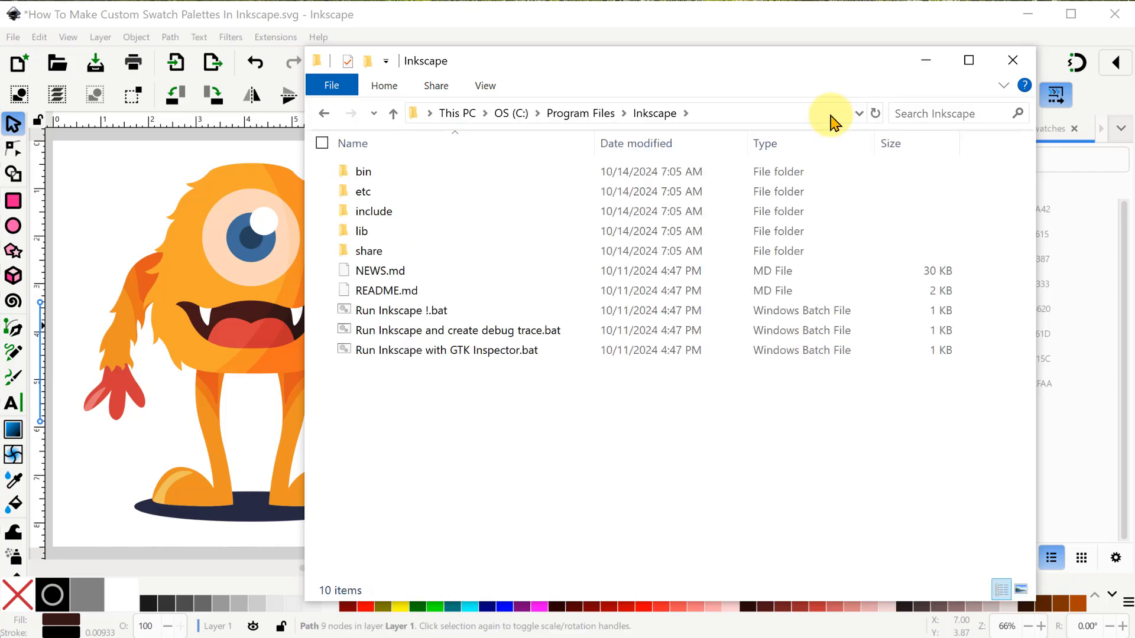
{"action": "mouse_move", "coordinate": [437, 210]}
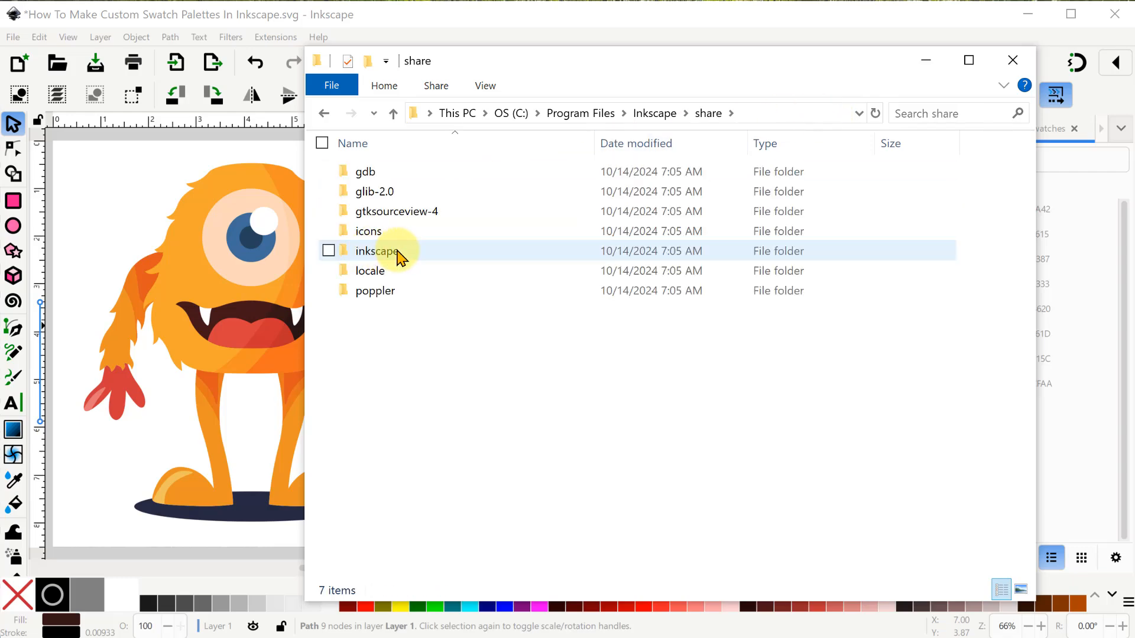
{"action": "double_click", "coordinate": [375, 251]}
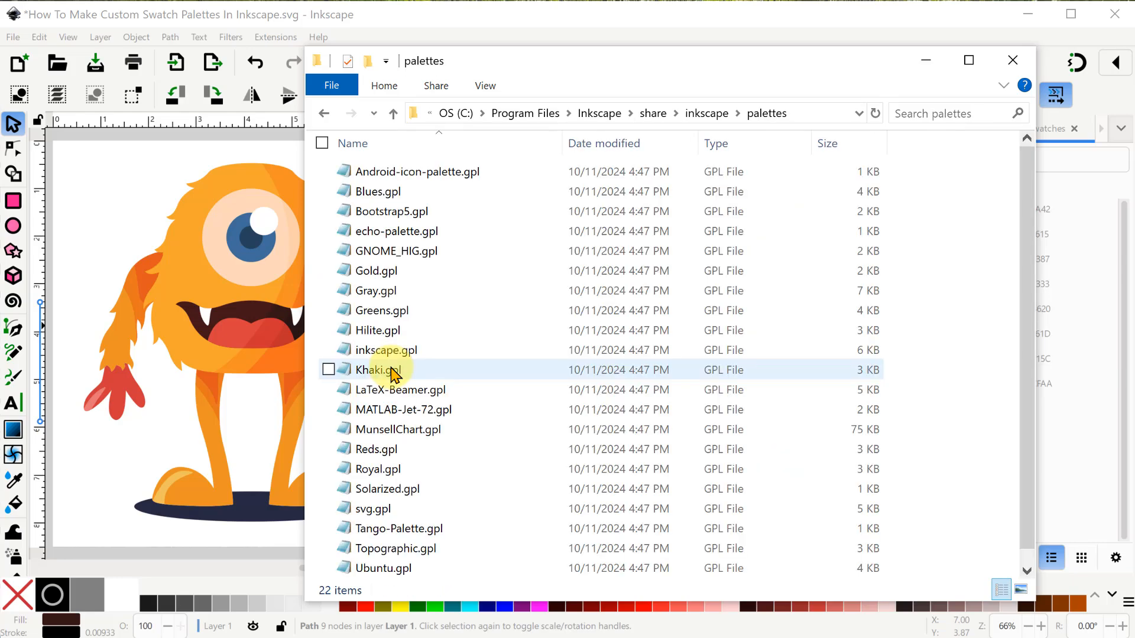
{"action": "mouse_move", "coordinate": [934, 340]}
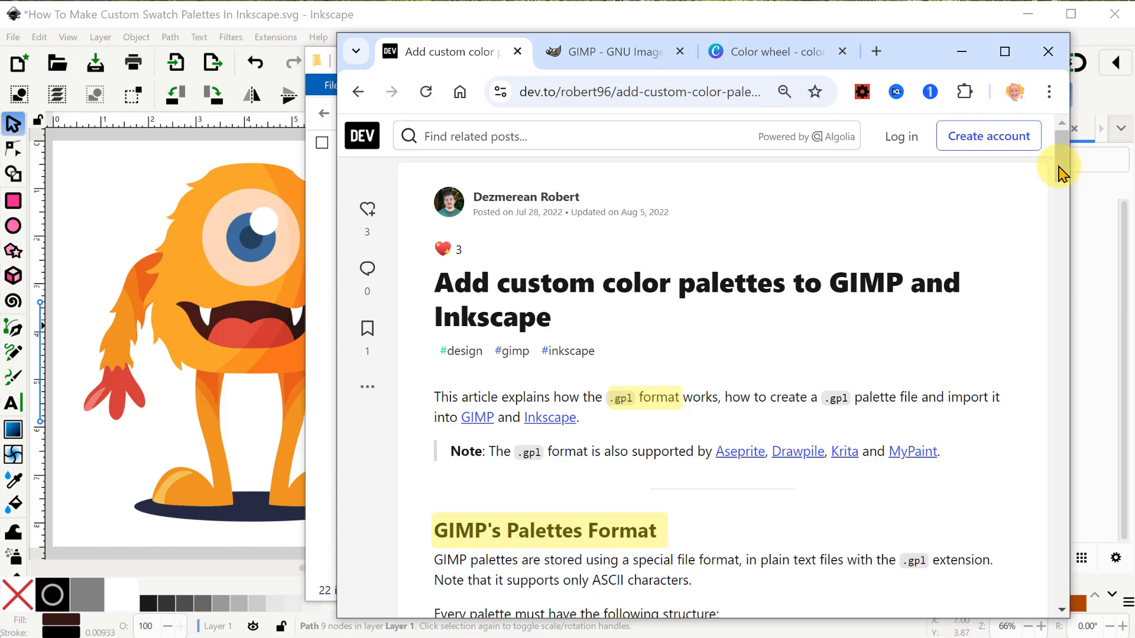
Scroll the dev.to article to the GIMP palette format section, then browse the GIMP homepage.
{"action": "scroll", "scroll_direction": "down", "scroll_amount": 3}
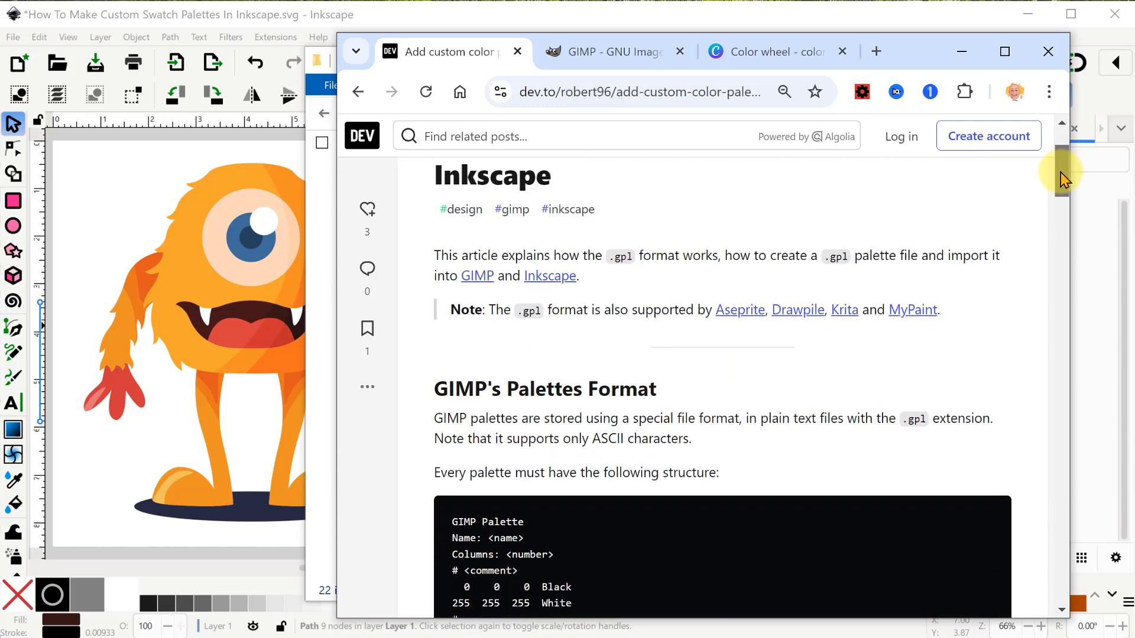
{"action": "scroll", "scroll_direction": "down", "scroll_amount": 3}
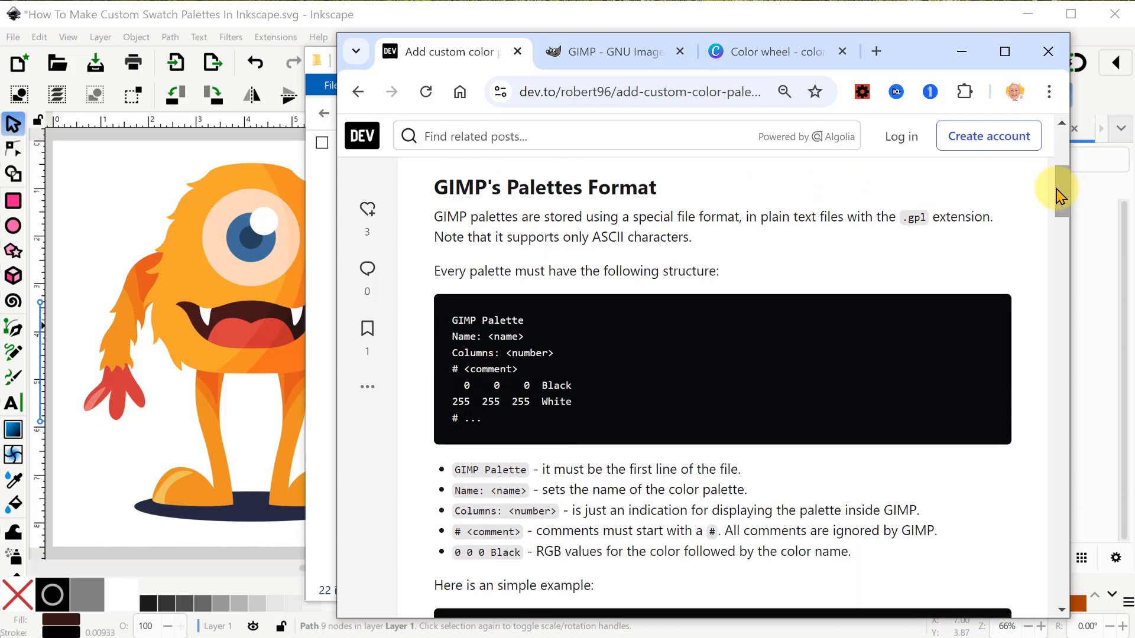
{"action": "left_click", "coordinate": [611, 51]}
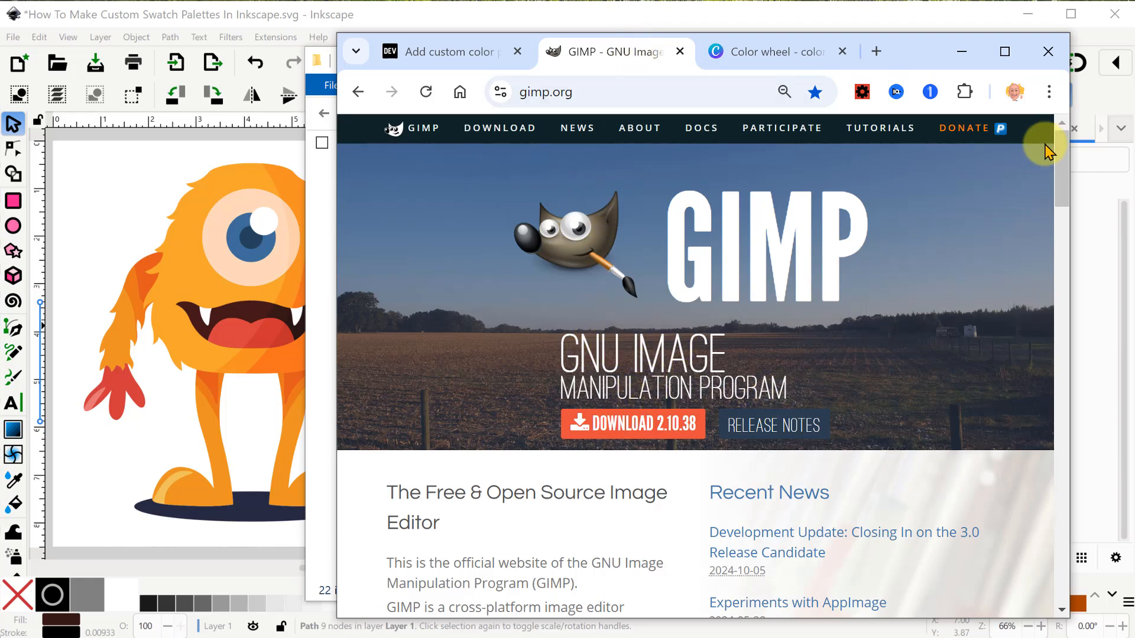
{"action": "scroll", "scroll_direction": "down", "scroll_amount": 3}
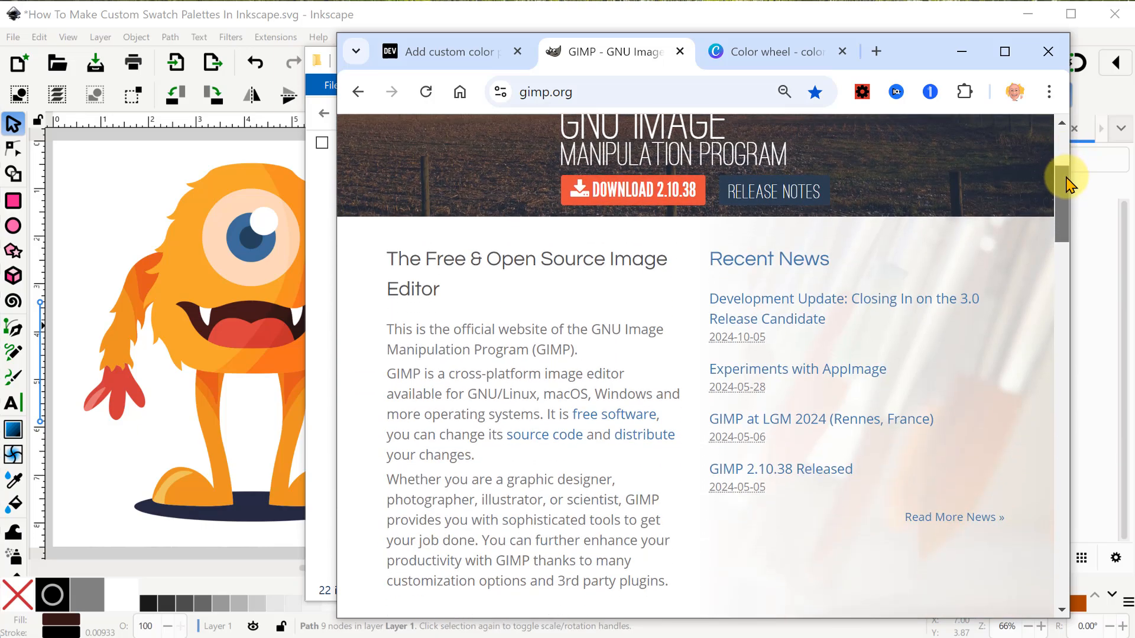
{"action": "scroll", "scroll_direction": "down", "scroll_amount": 3}
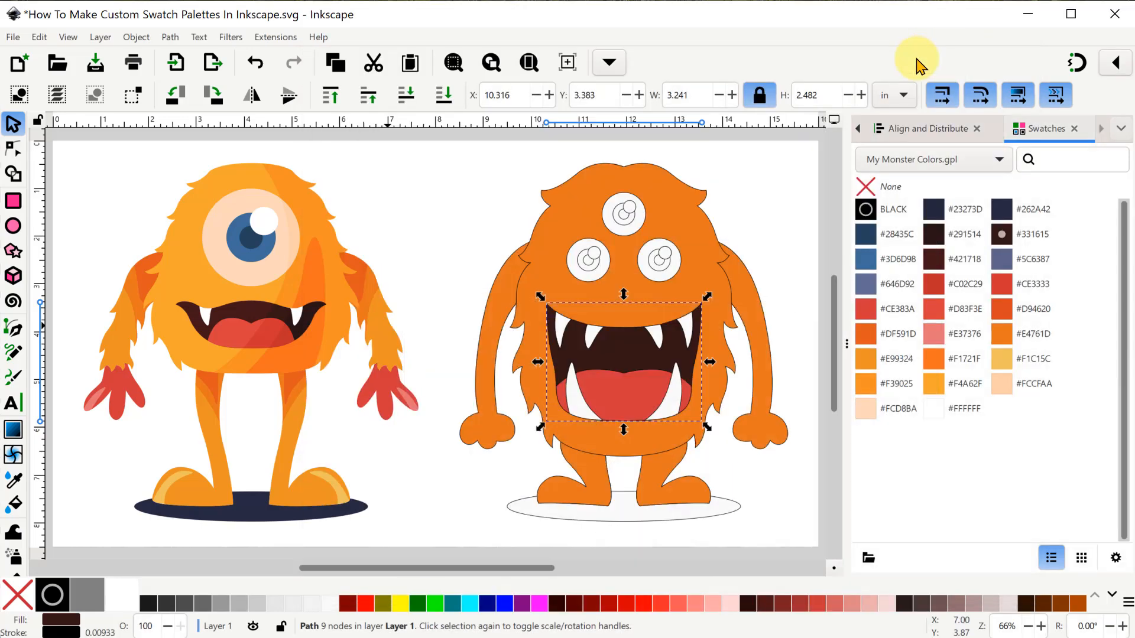
{"action": "mouse_move", "coordinate": [36, 40]}
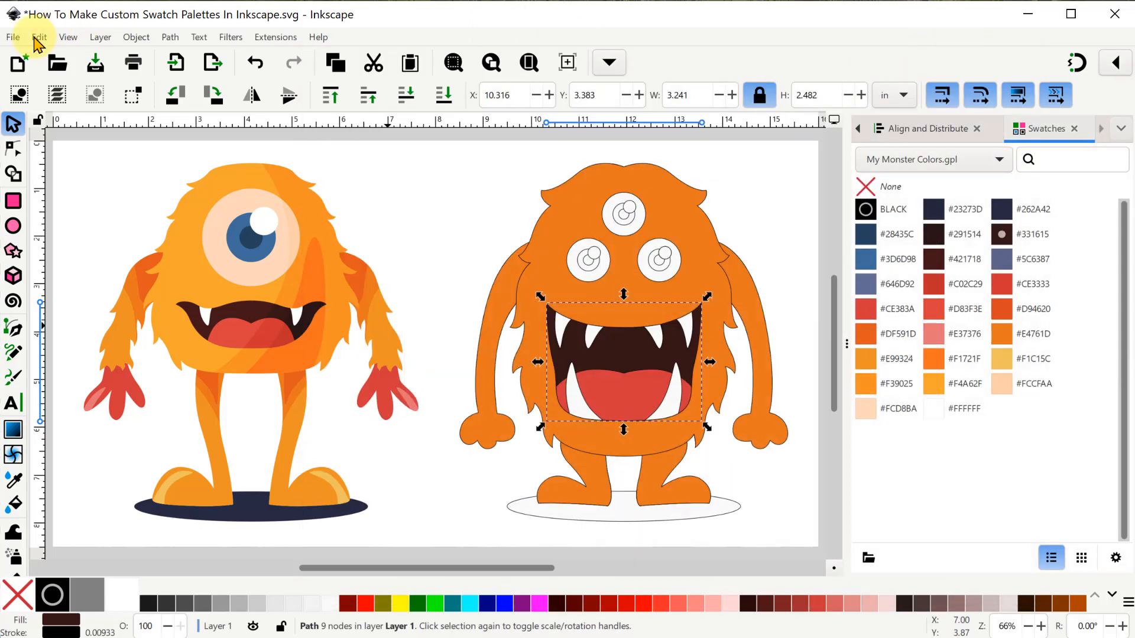
In Edit > Preferences > System, widen the panel and open the User palettes folder.
{"action": "left_click", "coordinate": [39, 37]}
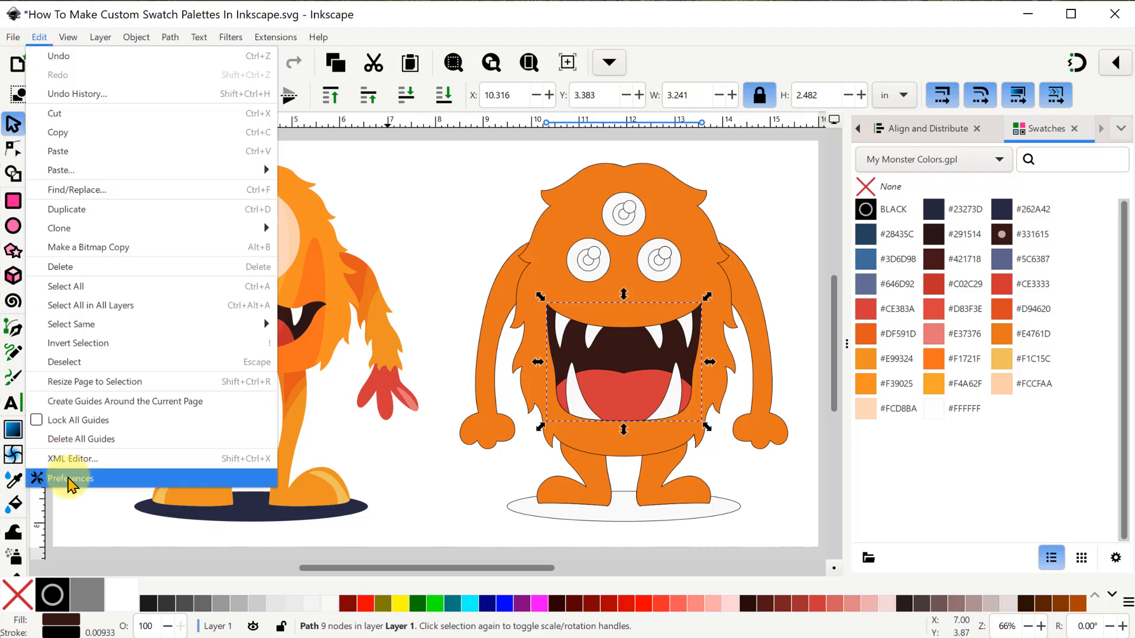
{"action": "left_click", "coordinate": [70, 479]}
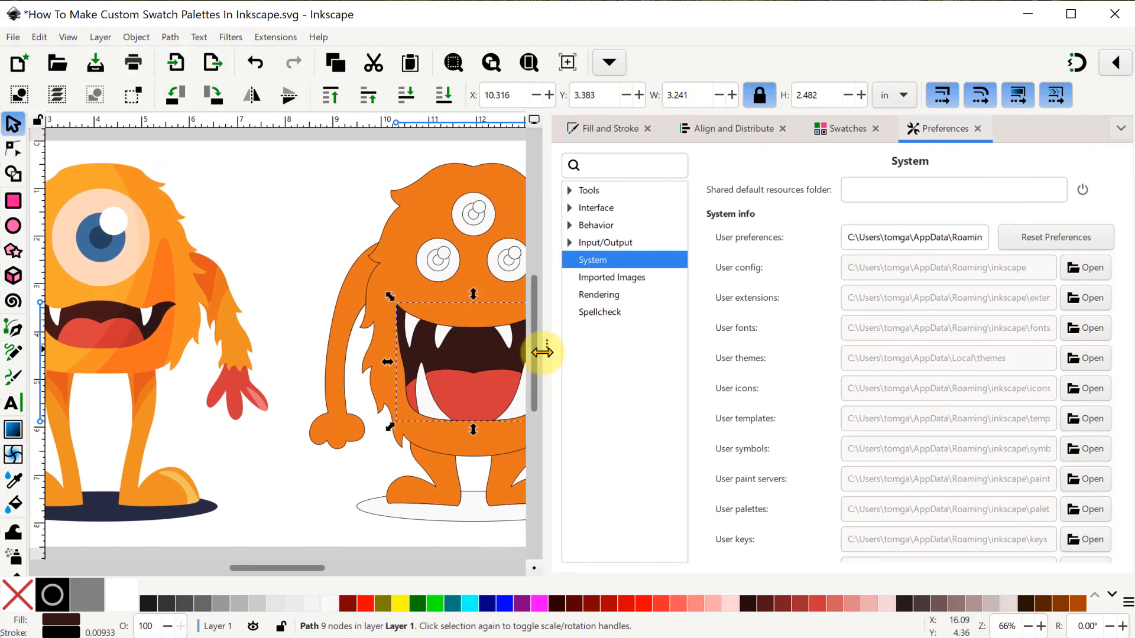
{"action": "left_click_drag", "start_coordinate": [543, 352], "coordinate": [515, 355]}
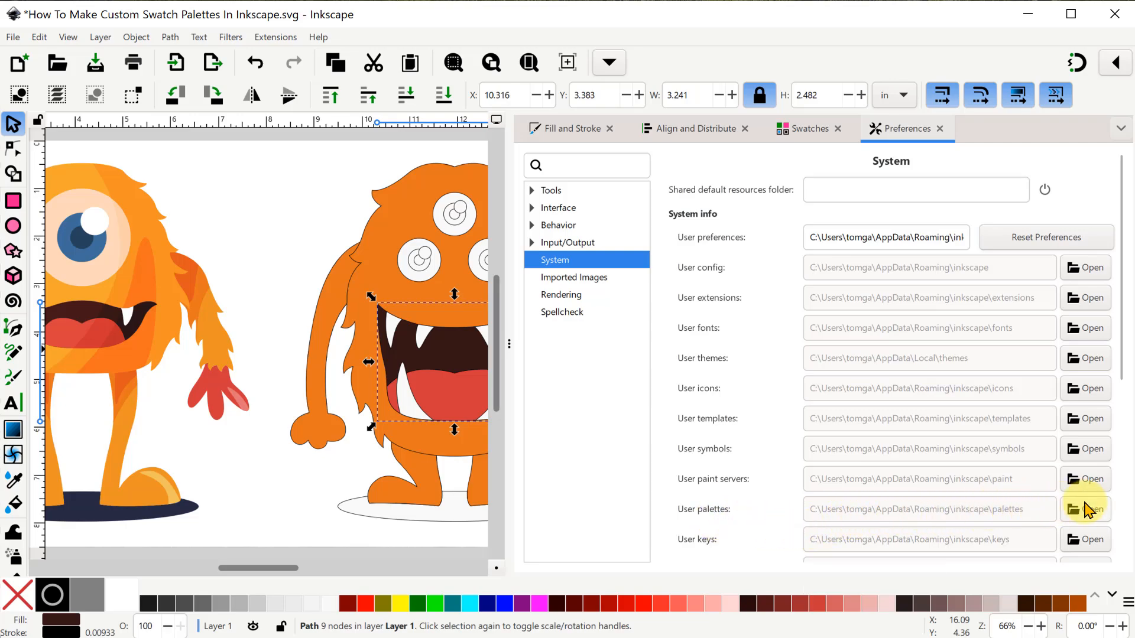
{"action": "left_click", "coordinate": [1084, 508]}
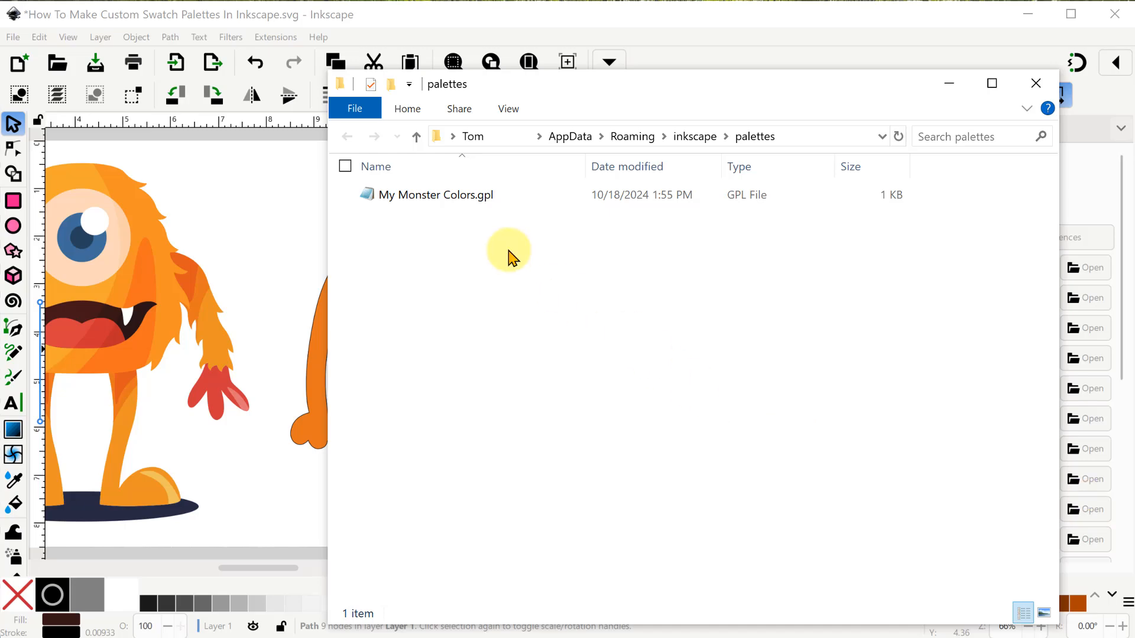
Open My Monster Colors.gpl with Notepad and scroll through its GIMP Palette colour list.
{"action": "right_click", "coordinate": [450, 195]}
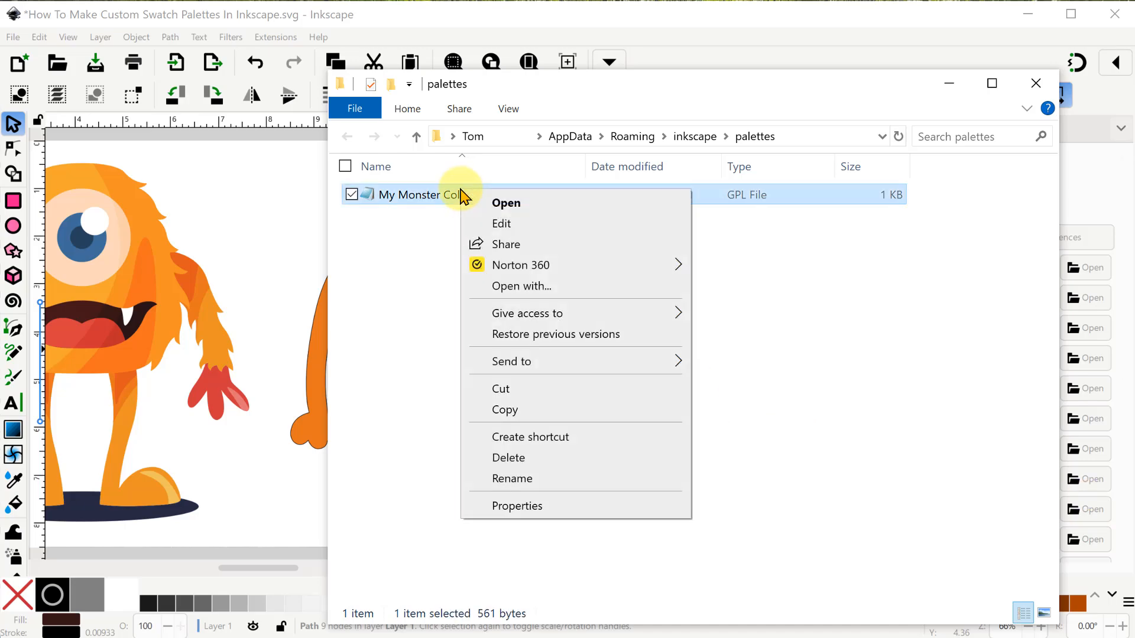
{"action": "left_click", "coordinate": [520, 286]}
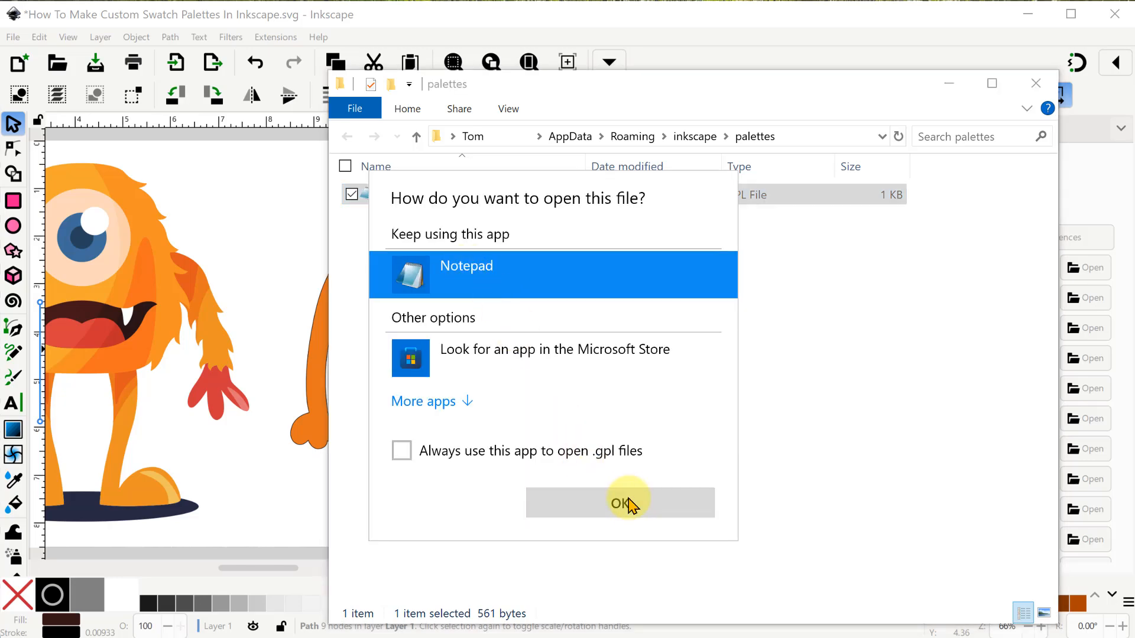
{"action": "left_click", "coordinate": [620, 504]}
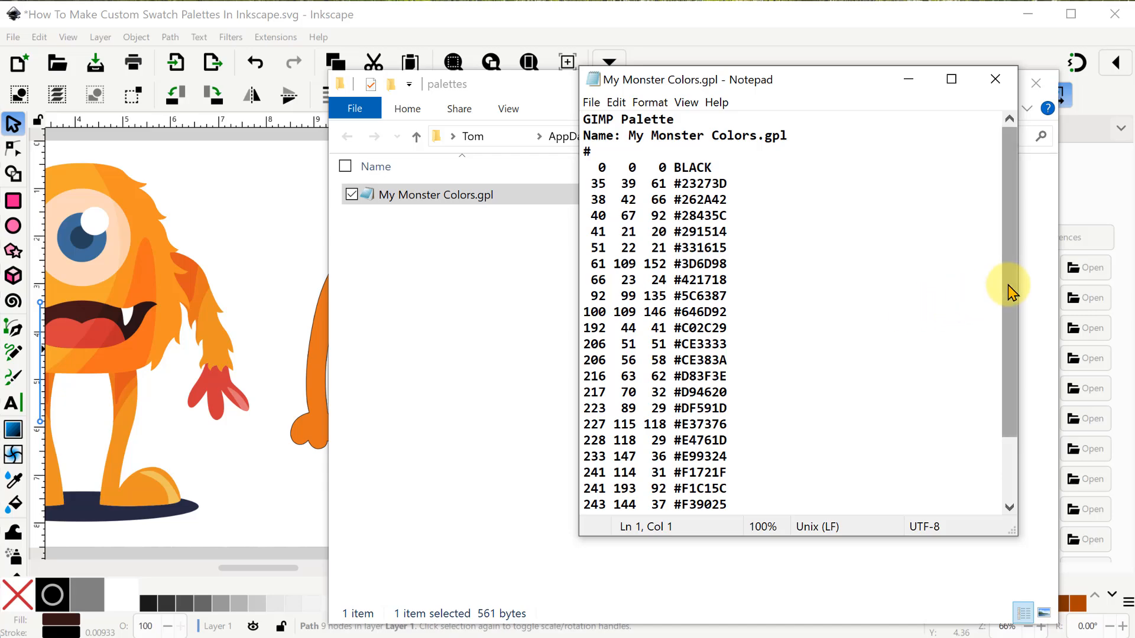
{"action": "scroll", "scroll_direction": "down", "scroll_amount": 3}
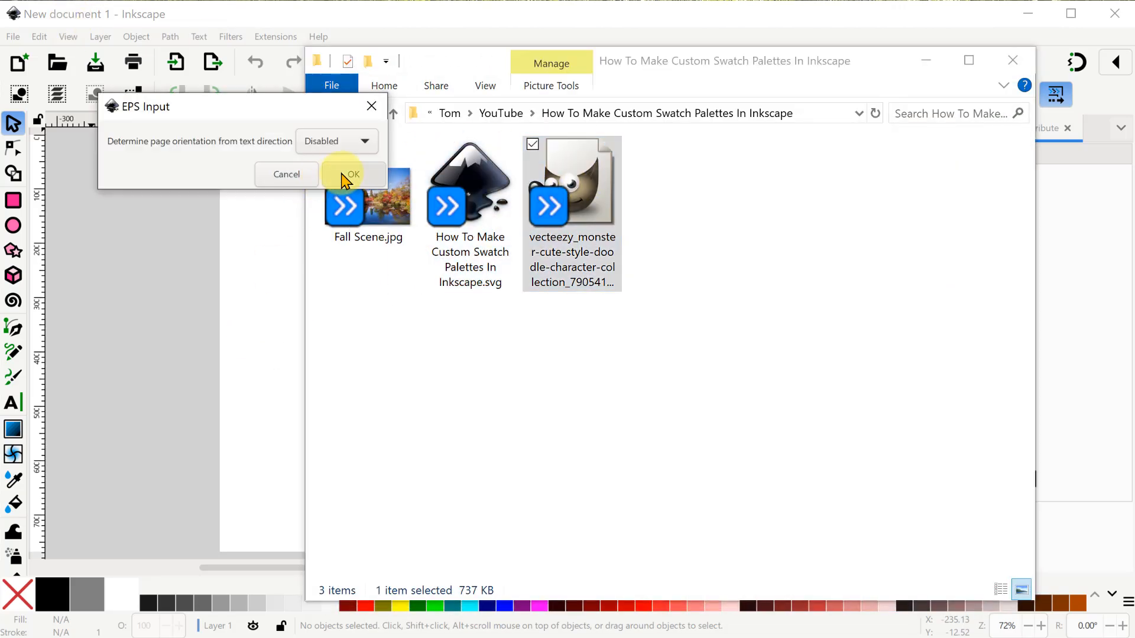
Confirm the EPS Input dialog to import the vecteezy monster collection.
{"action": "left_click", "coordinate": [353, 175]}
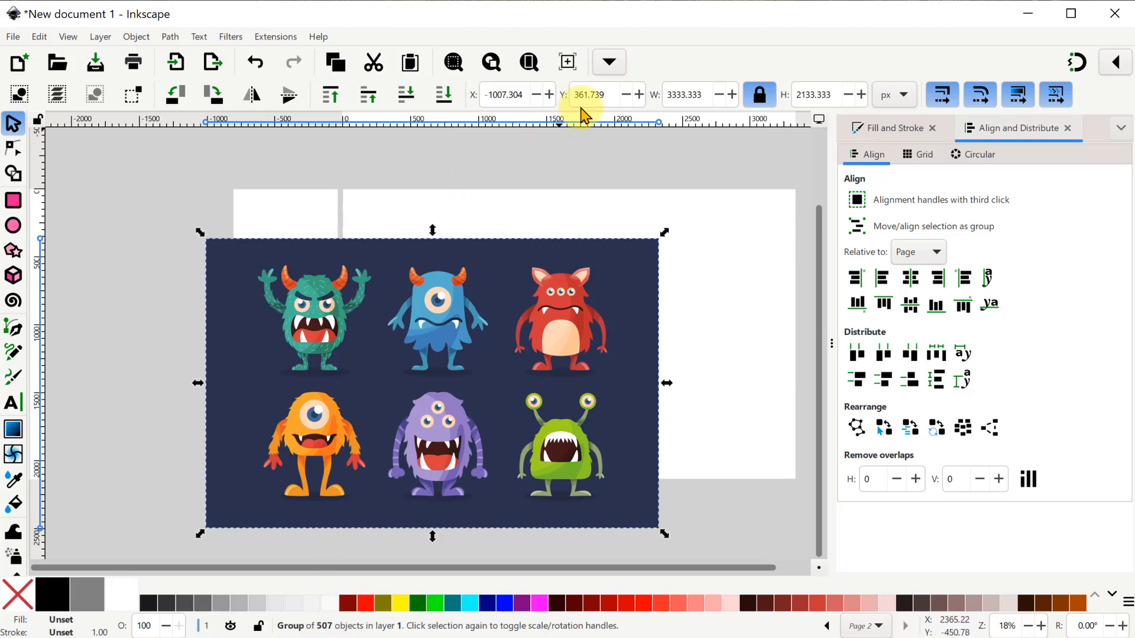
Ungroup the collection, regroup the orange one-eyed monster and drag it away from the others.
{"action": "left_click", "coordinate": [609, 61]}
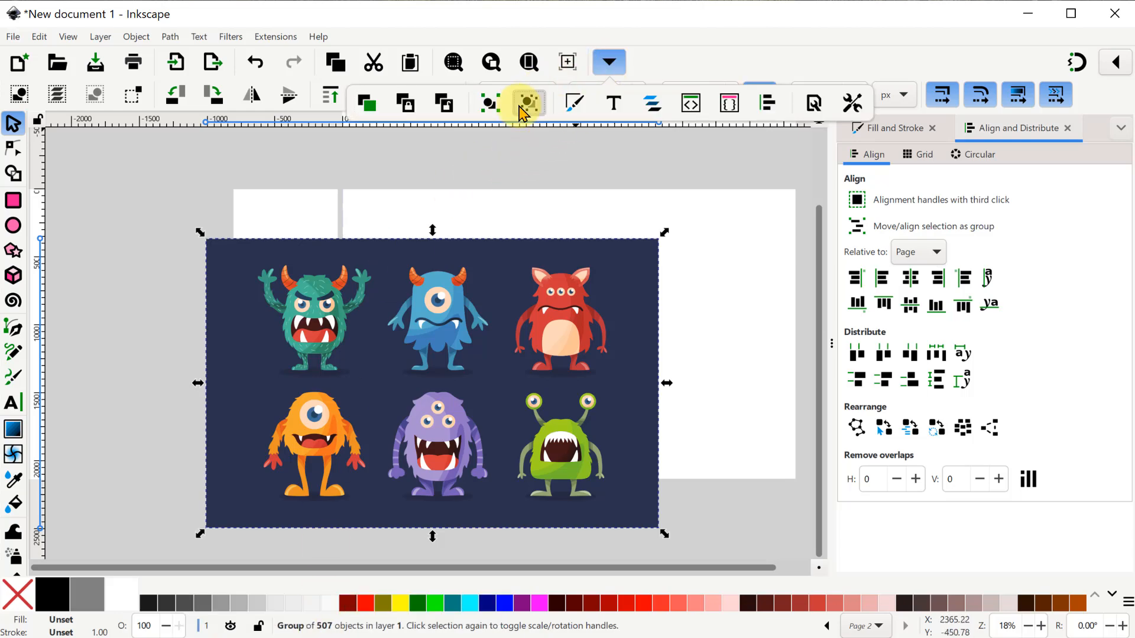
{"action": "left_click", "coordinate": [528, 103]}
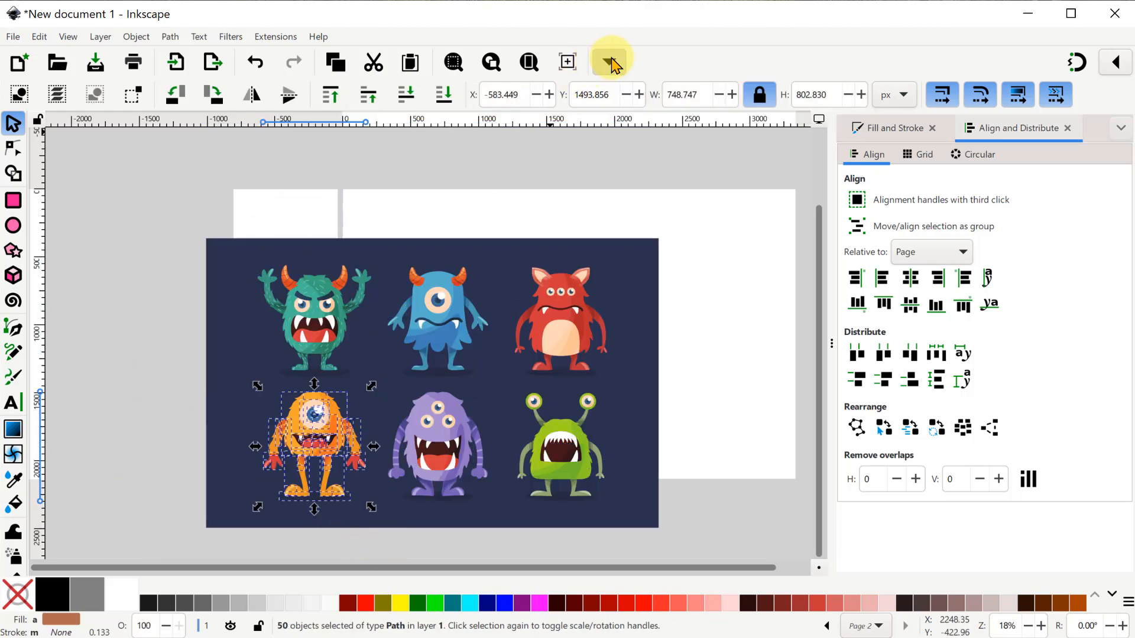
{"action": "left_click", "coordinate": [486, 103]}
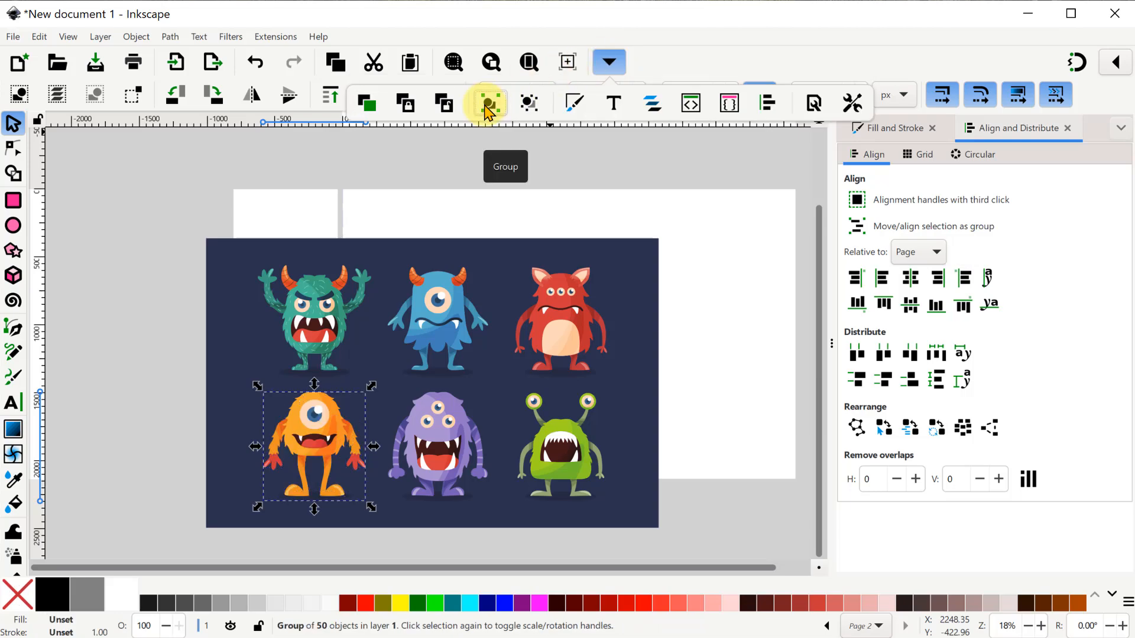
{"action": "left_click_drag", "start_coordinate": [313, 446], "coordinate": [128, 447]}
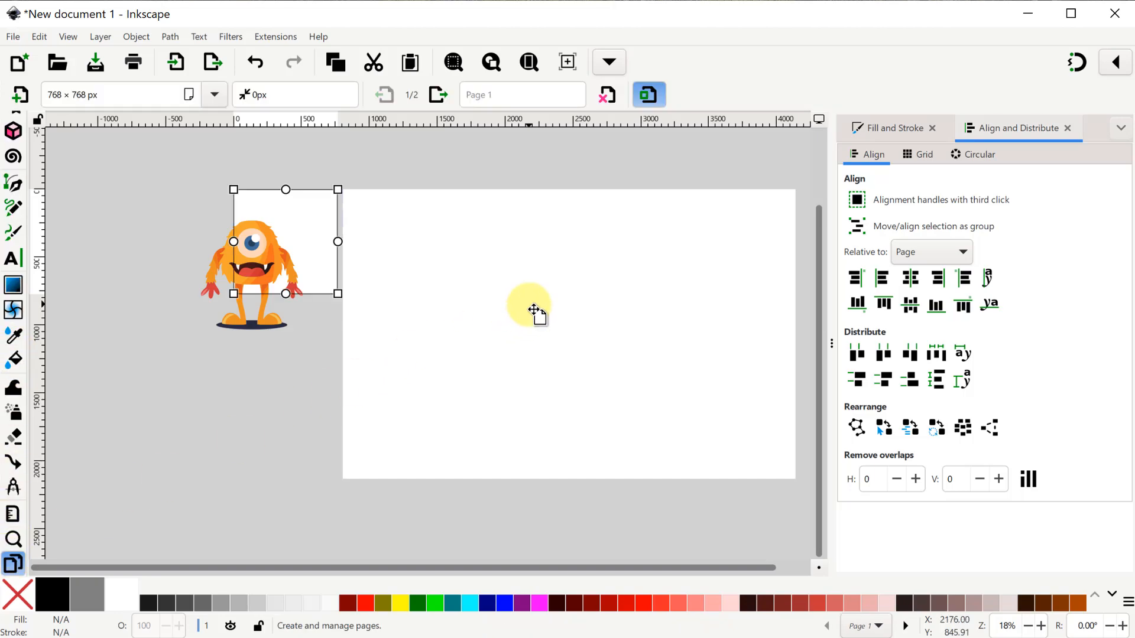
Save As the drawing in GIMP Palette (*.gpl) format named My Orange Monster.
{"action": "left_click", "coordinate": [438, 95]}
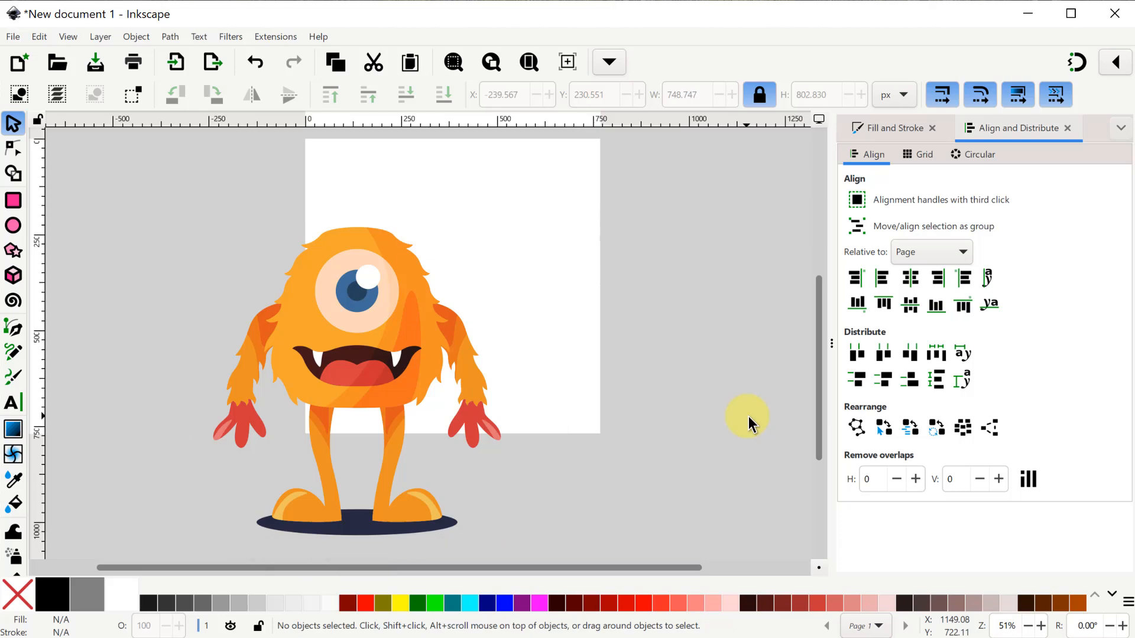
{"action": "left_click", "coordinate": [11, 37]}
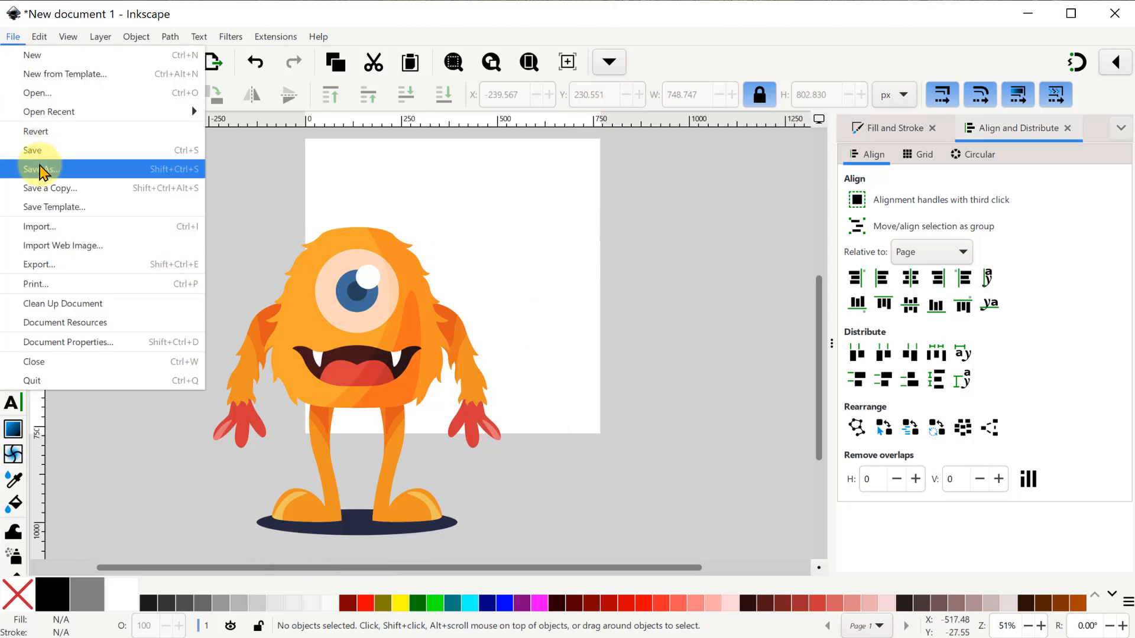
{"action": "left_click", "coordinate": [40, 169]}
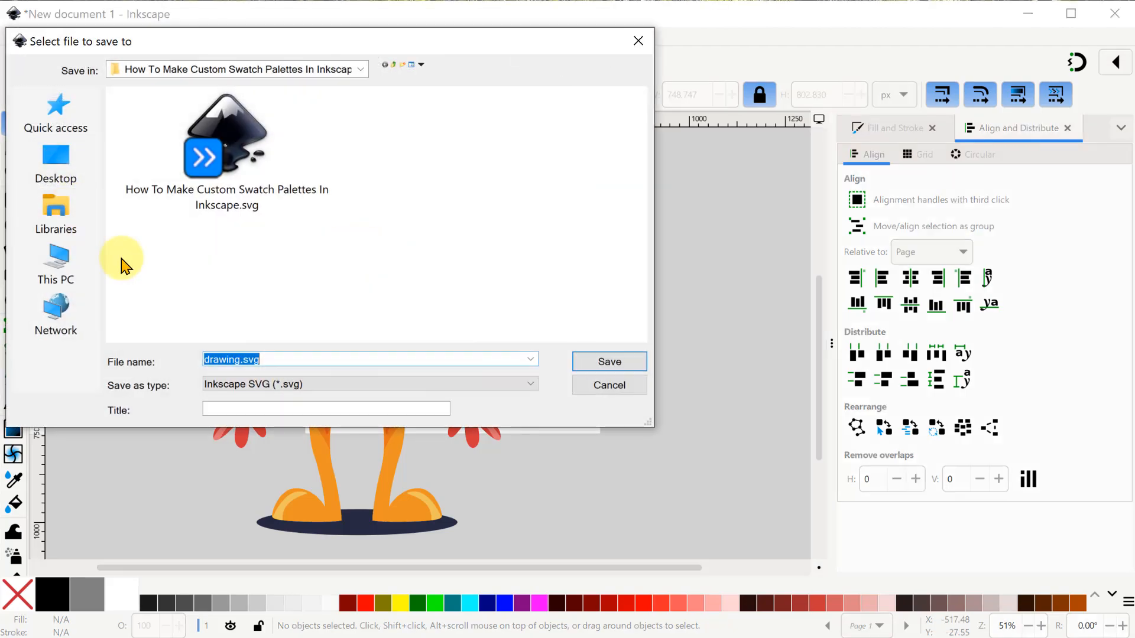
{"action": "left_click", "coordinate": [369, 384]}
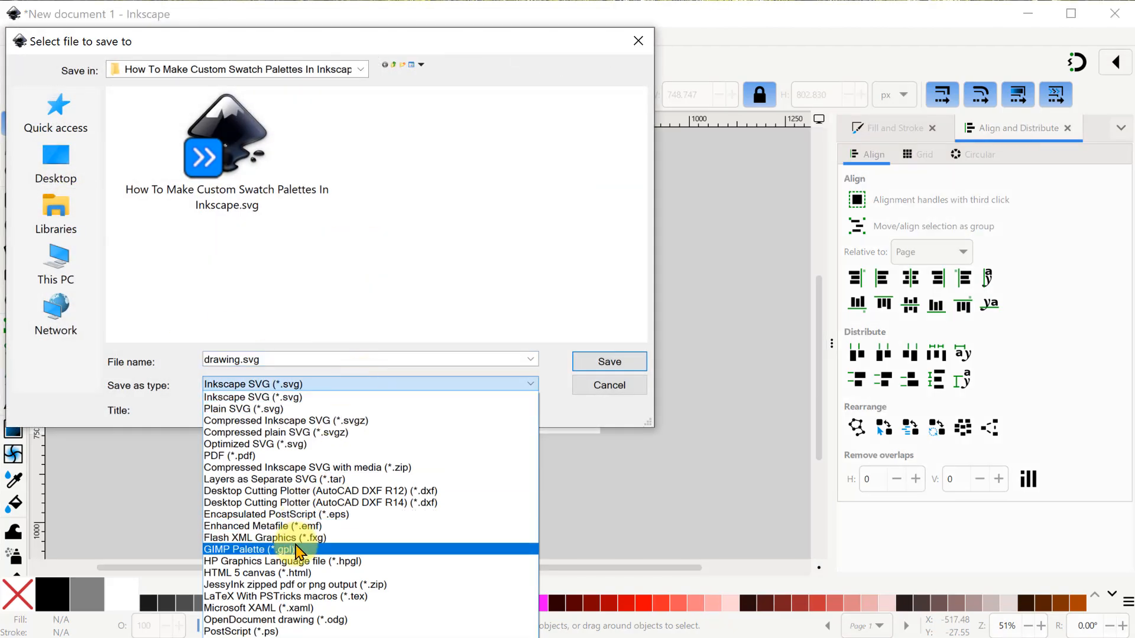
{"action": "left_click", "coordinate": [250, 549]}
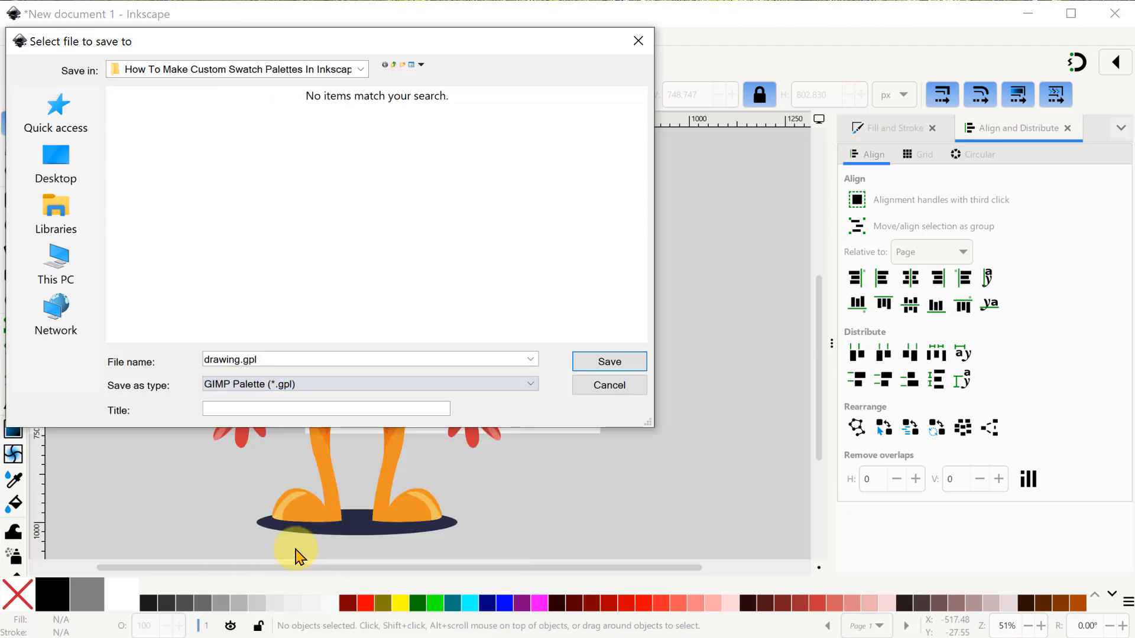
{"action": "type", "text": "My Orange Monste"}
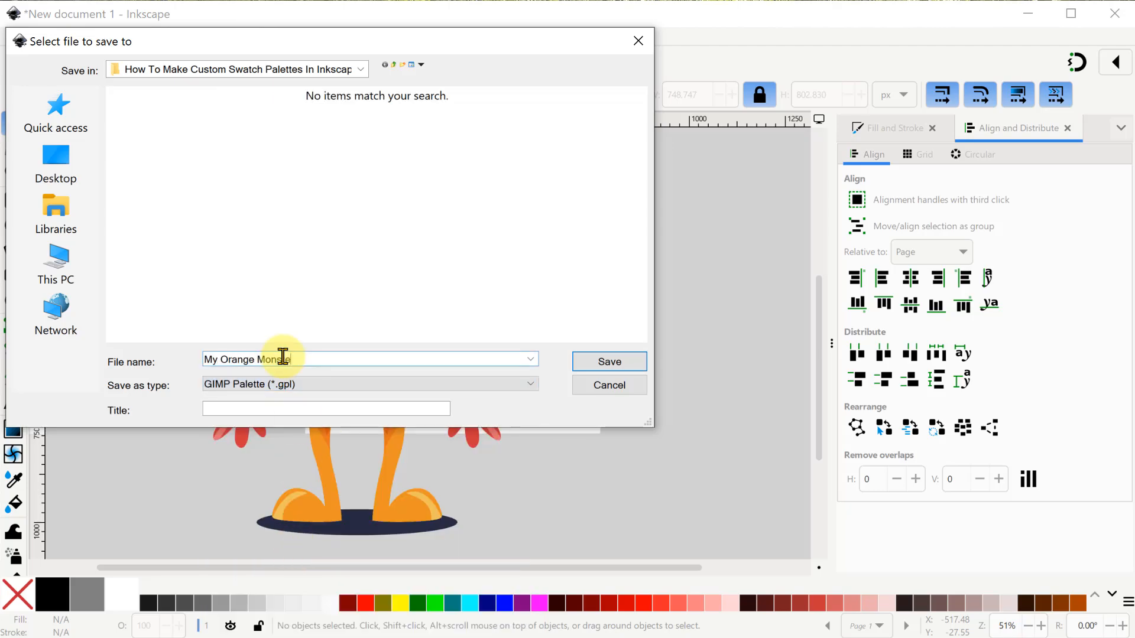
{"action": "left_click", "coordinate": [608, 362]}
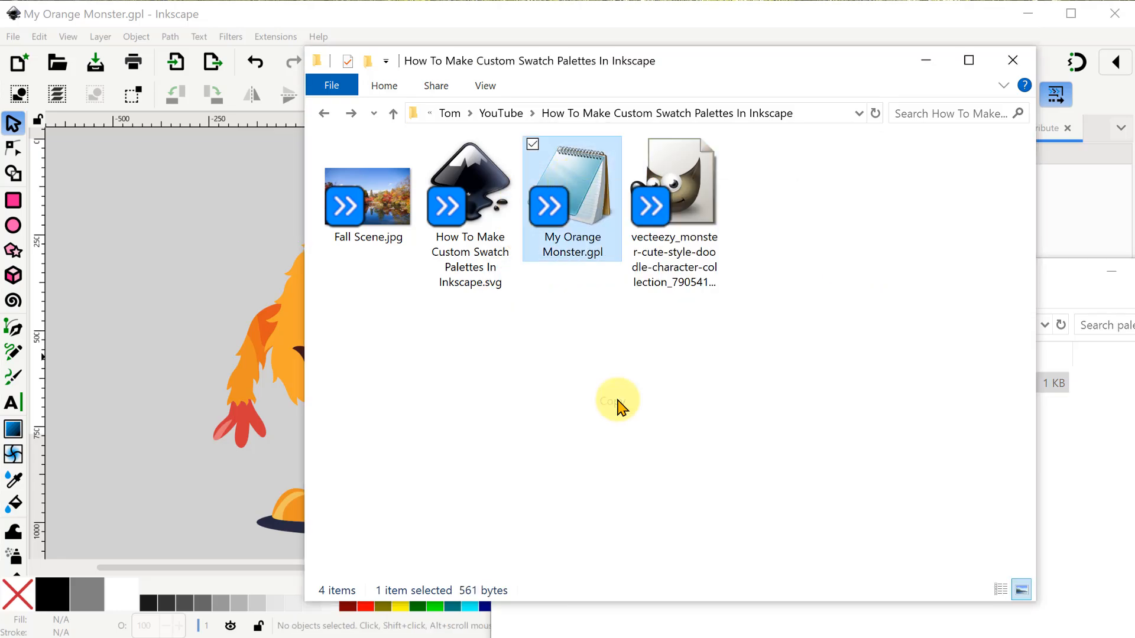
Copy My Orange Monster.gpl in Explorer, then close the palette drawing without saving.
{"action": "right_click", "coordinate": [619, 402]}
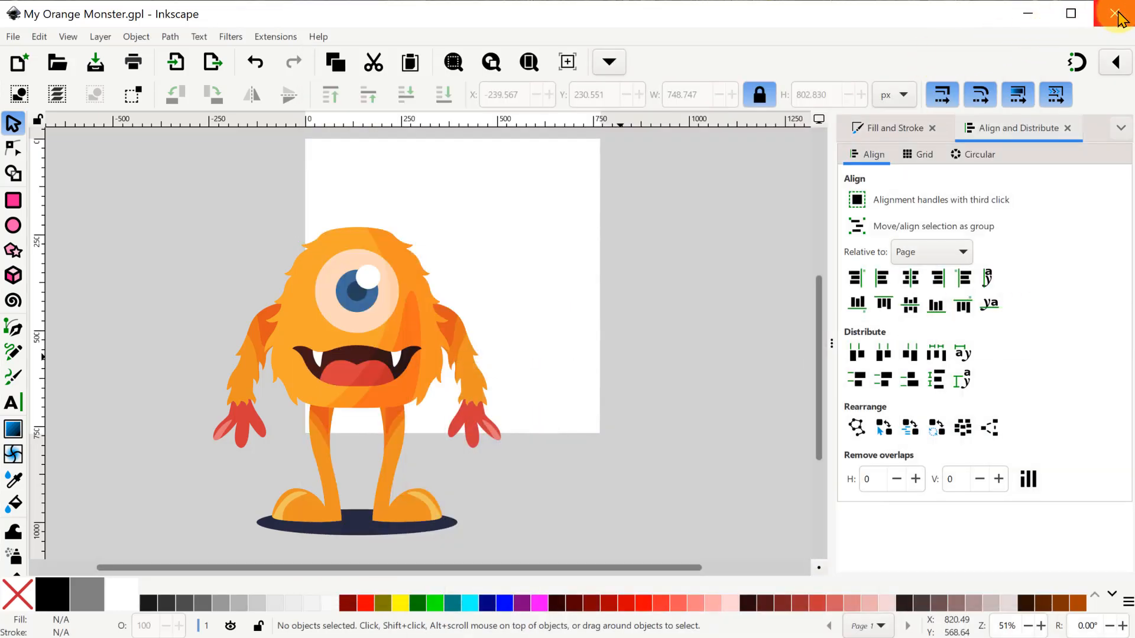
{"action": "left_click", "coordinate": [1119, 13]}
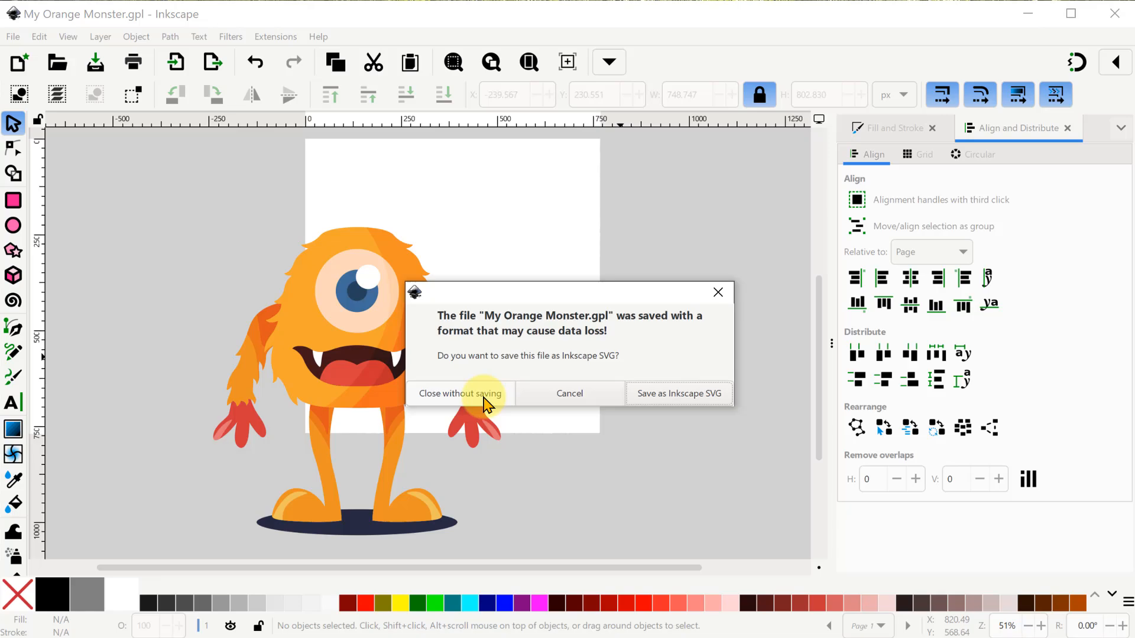
{"action": "left_click", "coordinate": [460, 392]}
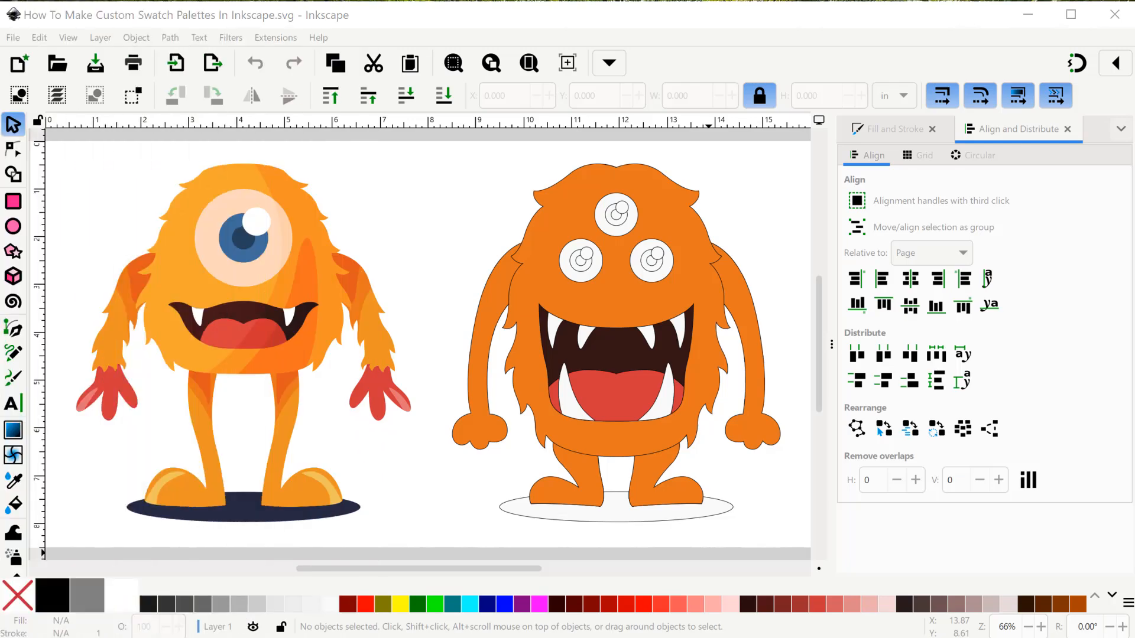
Show the Swatches panel and list the available palettes including My Monster Colors.
{"action": "left_click", "coordinate": [1121, 129]}
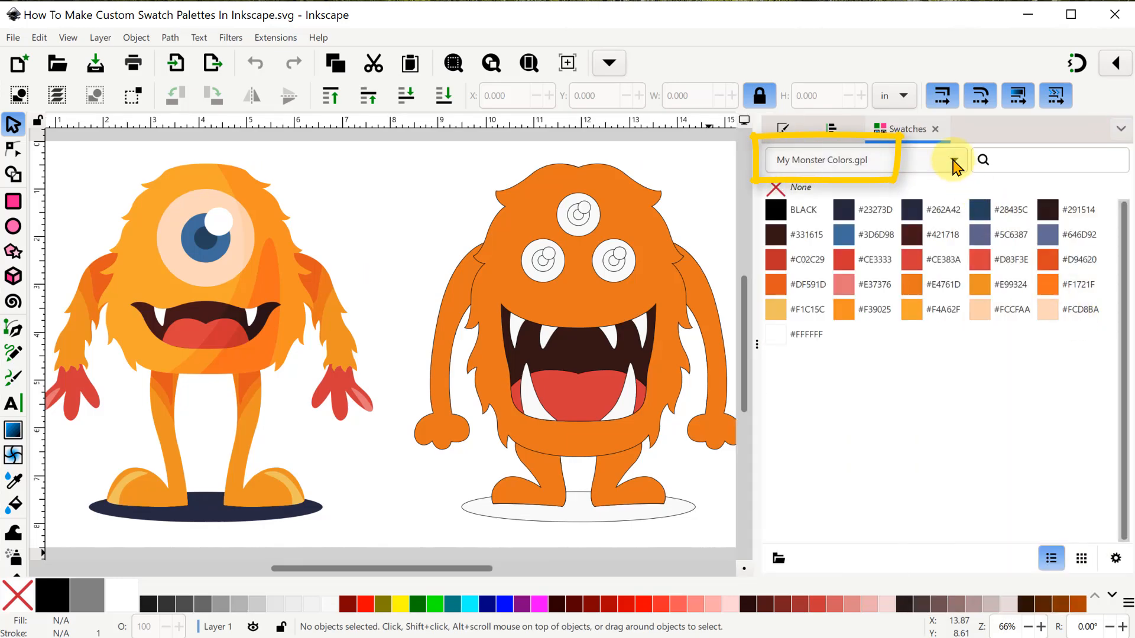
{"action": "left_click", "coordinate": [956, 159]}
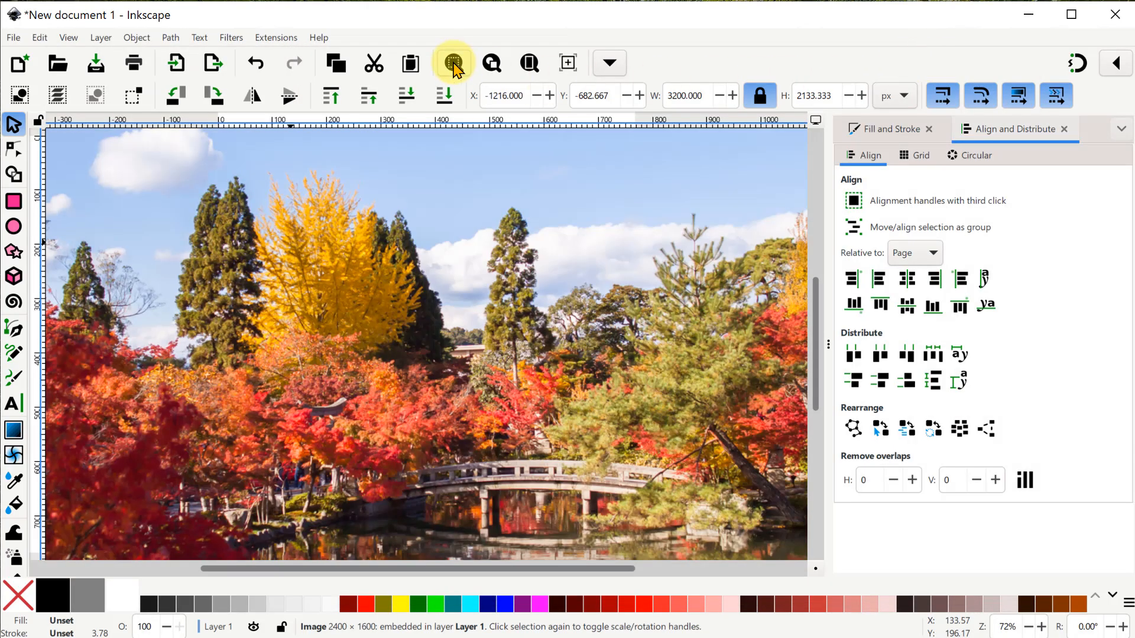
Zoom to fit the whole imported Fall Scene photo in view.
{"action": "left_click", "coordinate": [452, 62]}
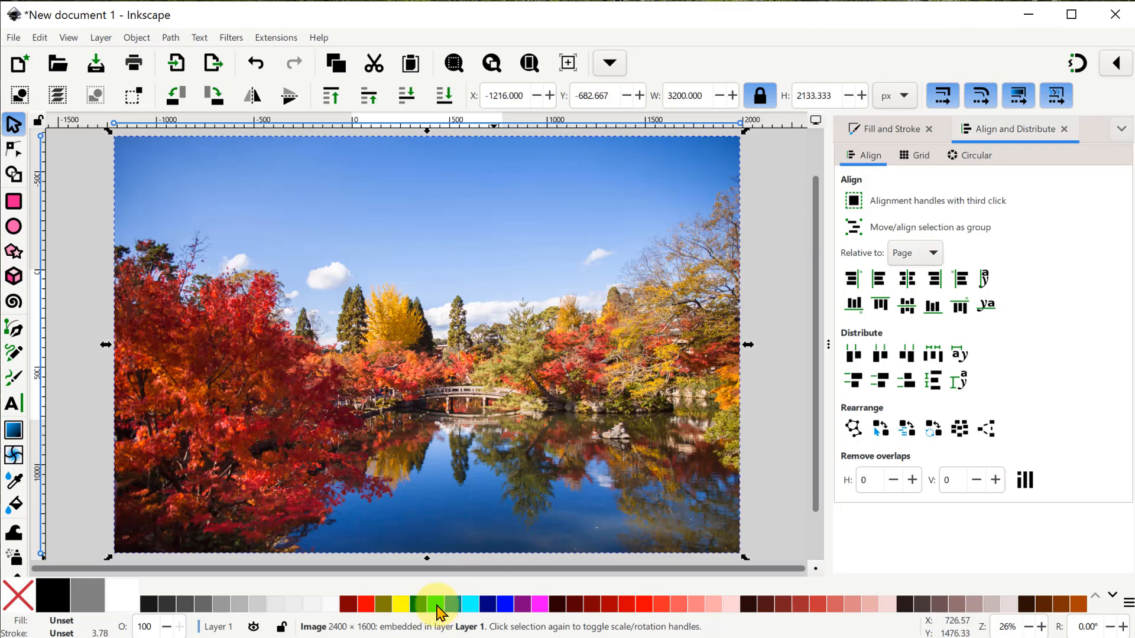
{"action": "mouse_move", "coordinate": [438, 604]}
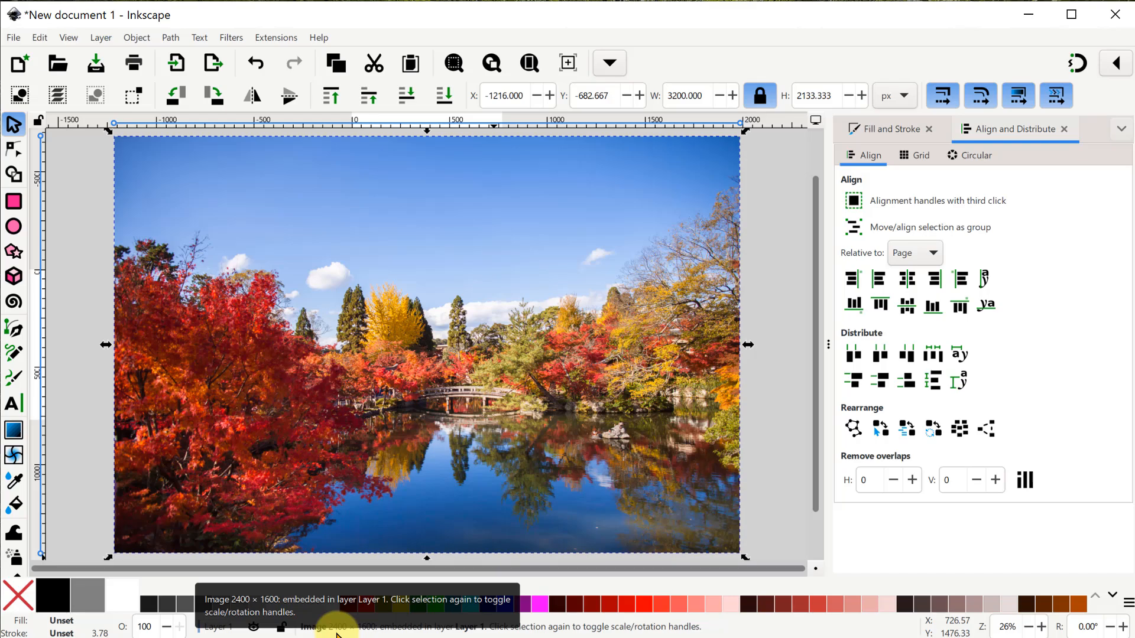
Trace the photo with Trace Bitmap in Multicolor Colors mode, 20 scans, and move the traced group aside.
{"action": "left_click", "coordinate": [170, 37]}
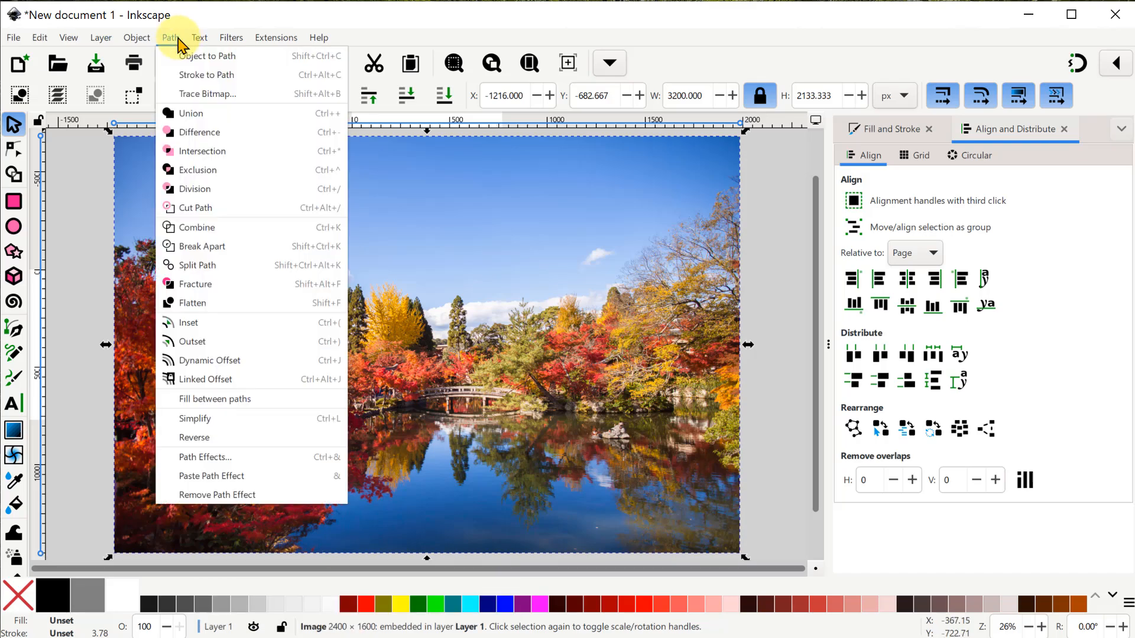
{"action": "mouse_move", "coordinate": [208, 75]}
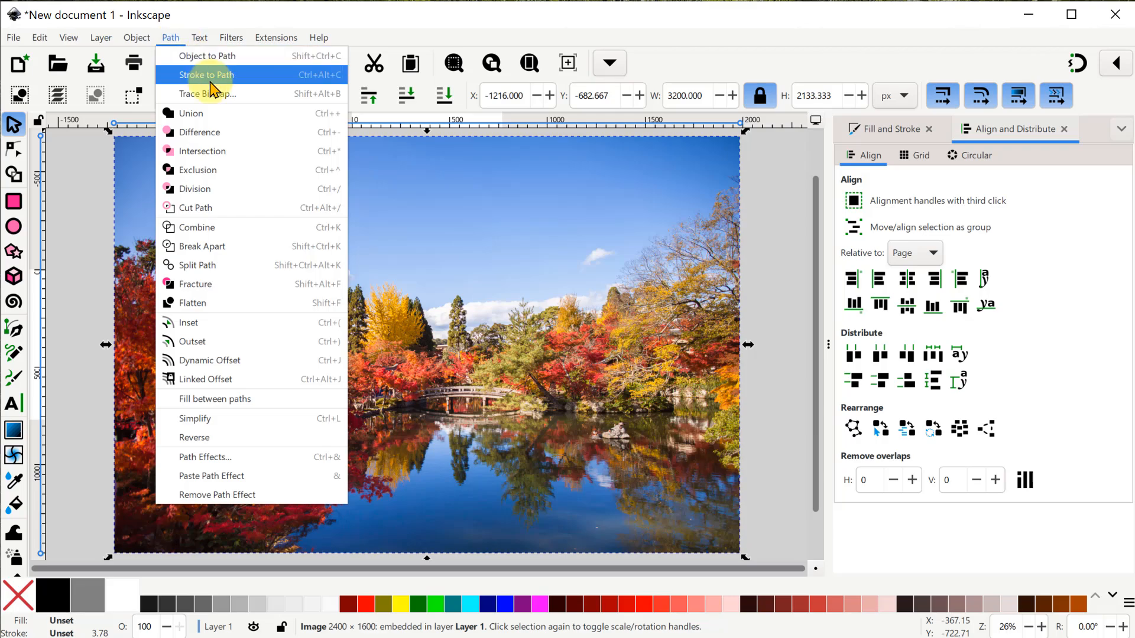
{"action": "left_click", "coordinate": [209, 93]}
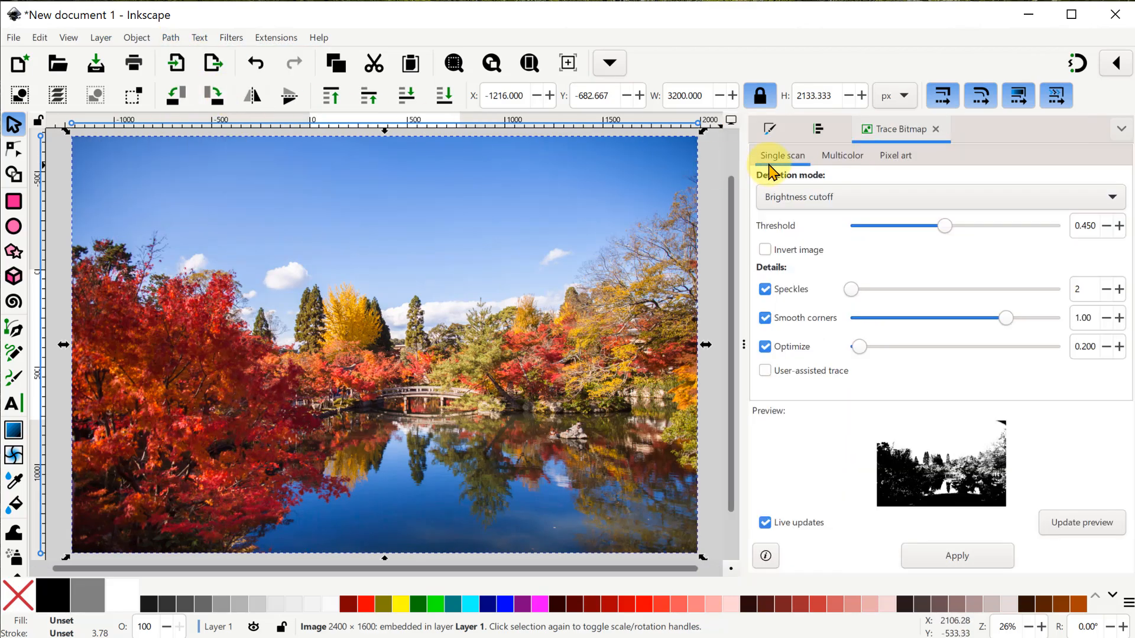
{"action": "left_click", "coordinate": [842, 155]}
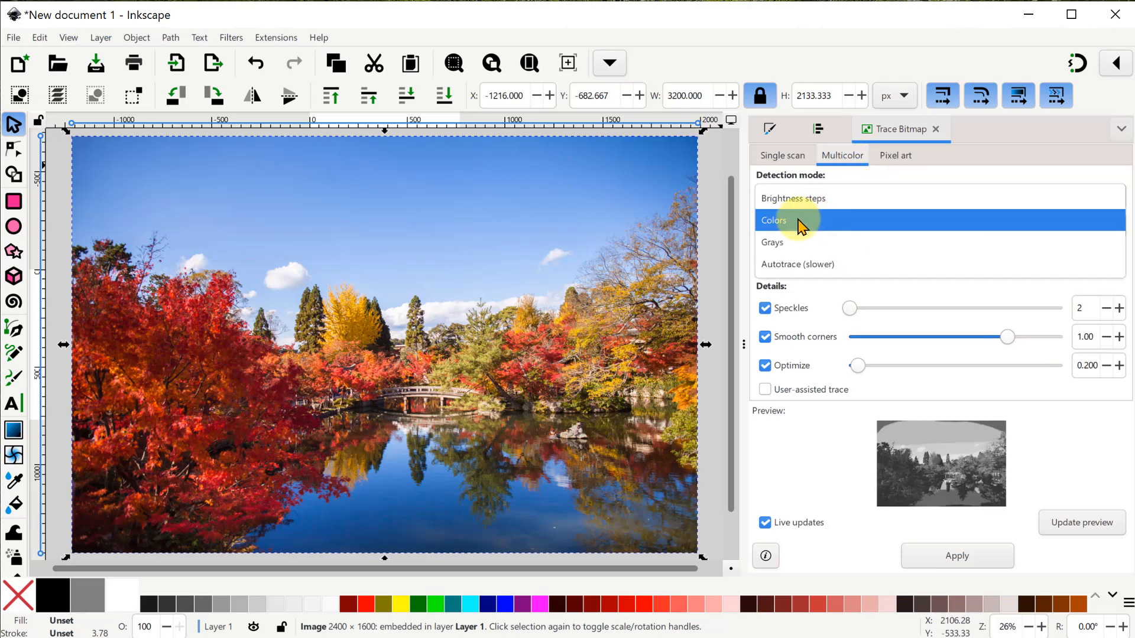
{"action": "left_click", "coordinate": [773, 220]}
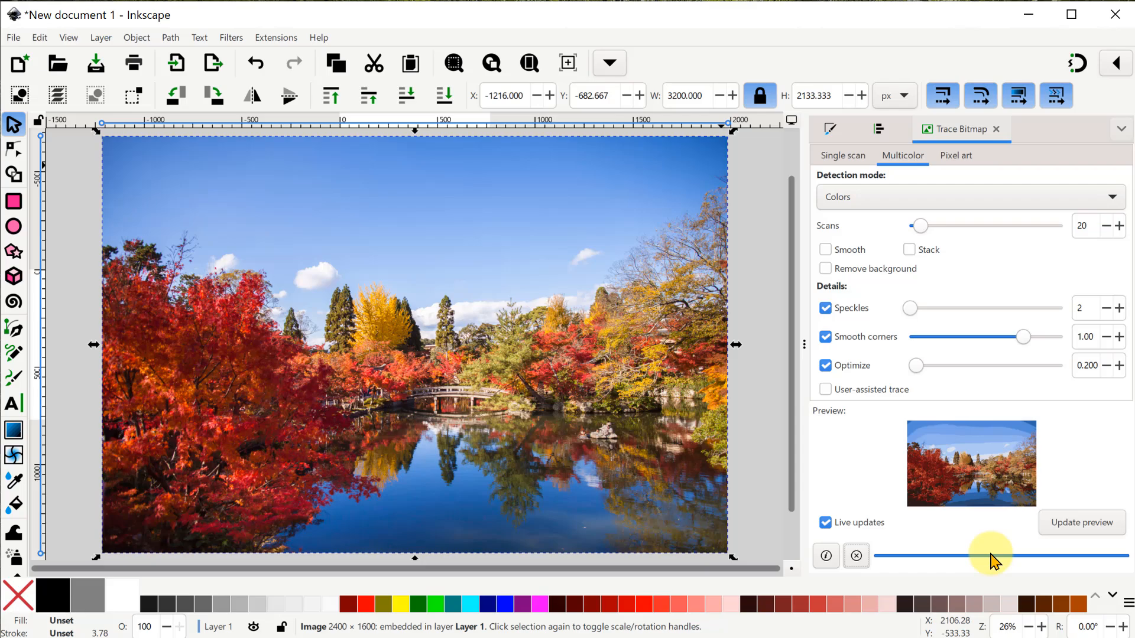
{"action": "left_click", "coordinate": [986, 555]}
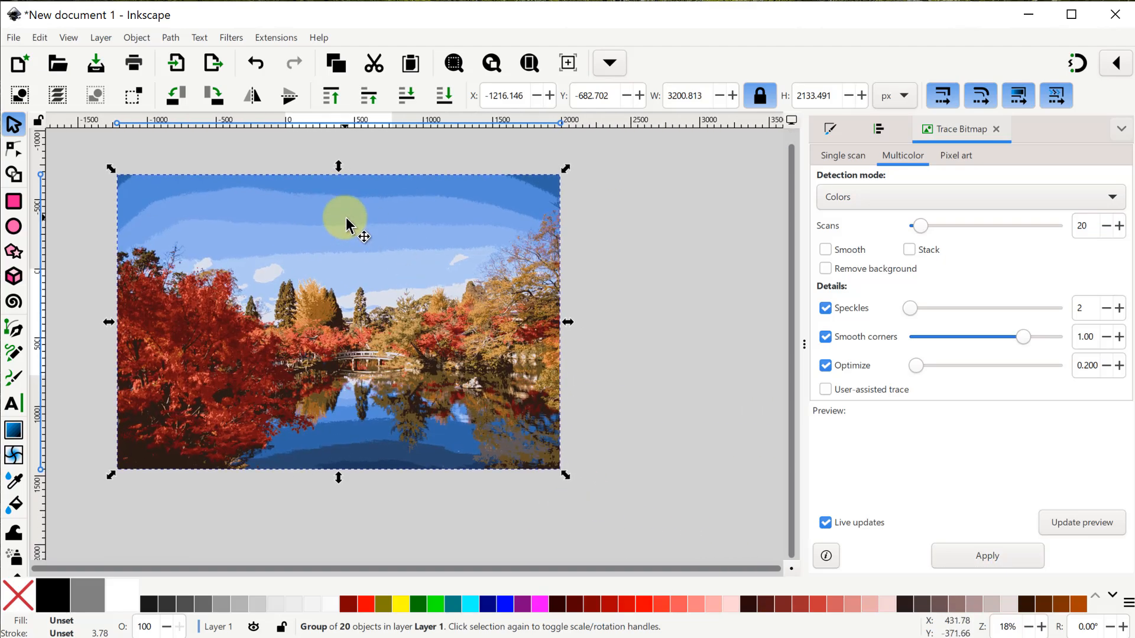
{"action": "left_click_drag", "start_coordinate": [347, 224], "coordinate": [535, 301]}
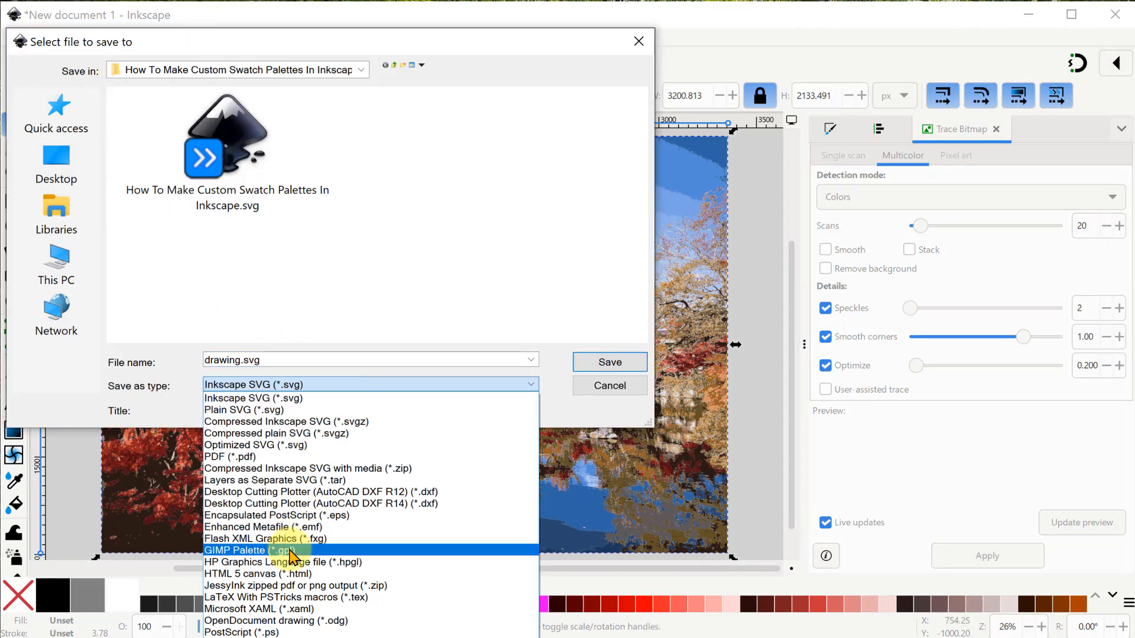
Save the traced scene as GIMP Palette file My Fall Colors.gpl.
{"action": "left_click", "coordinate": [234, 549]}
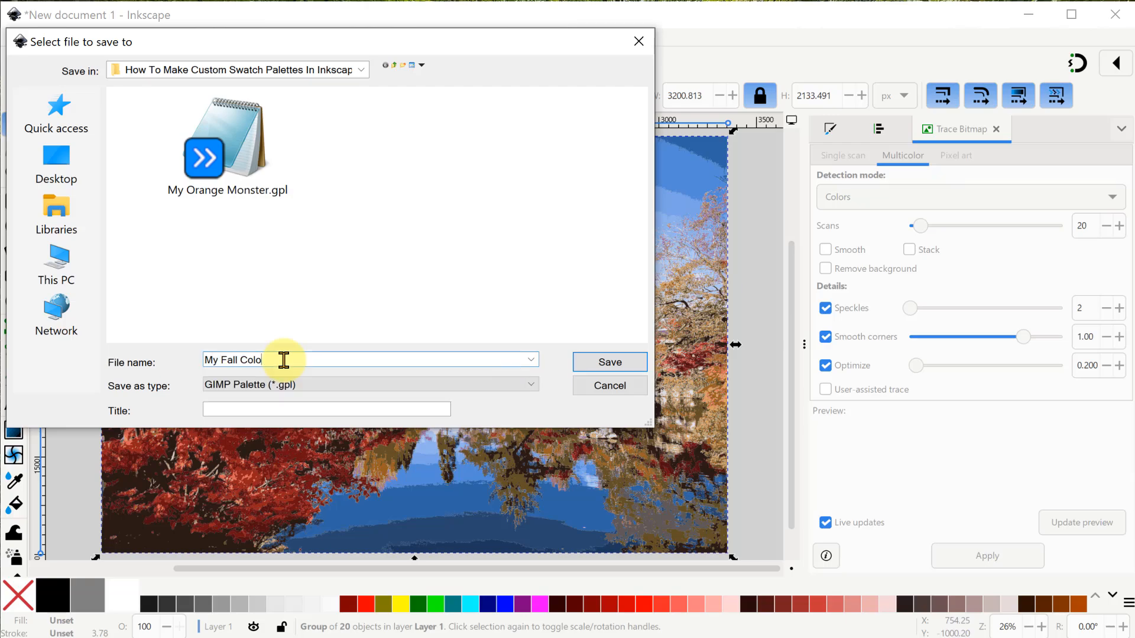
{"action": "left_click", "coordinate": [609, 361]}
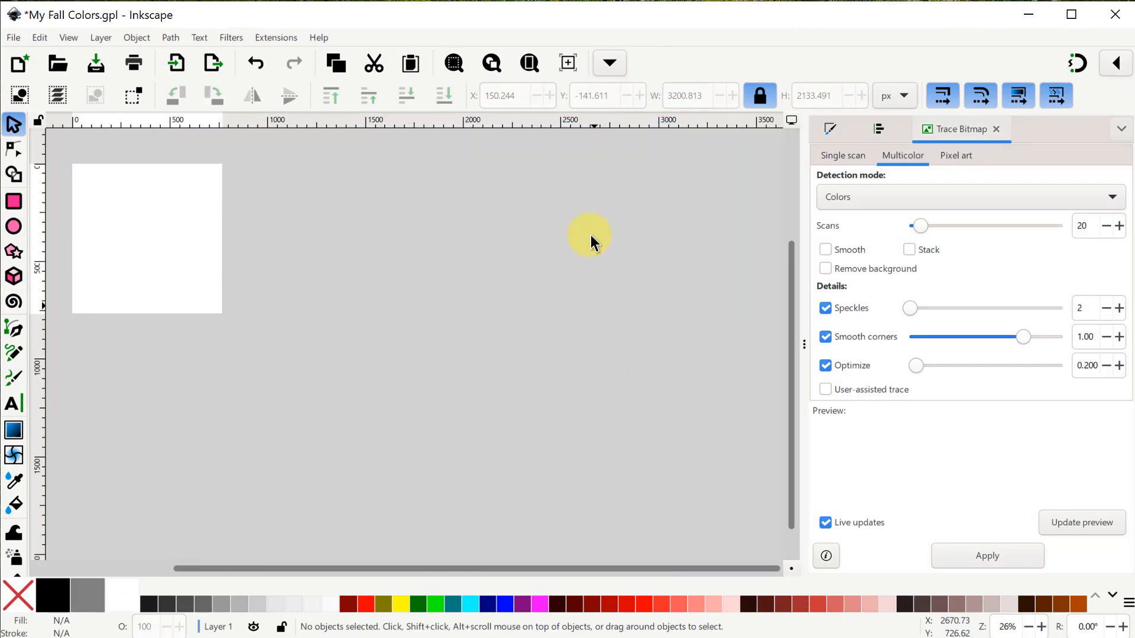
{"action": "left_click", "coordinate": [530, 62]}
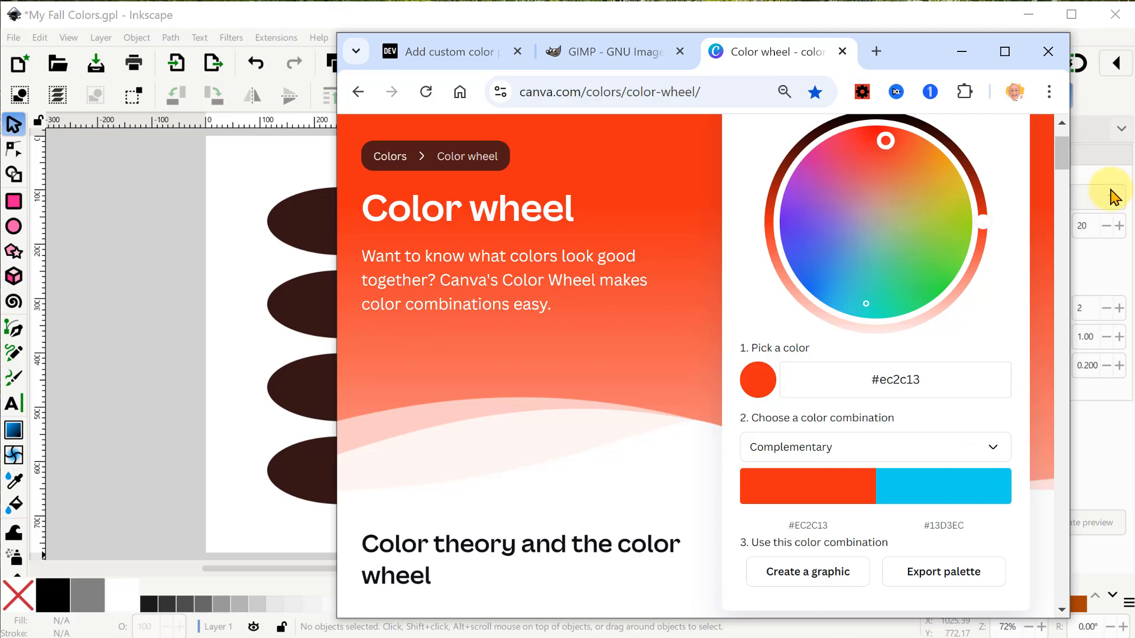
Pick purple #622ED1 on the colour wheel, set the combination to Tetradic and copy its hex code.
{"action": "left_click", "coordinate": [815, 234]}
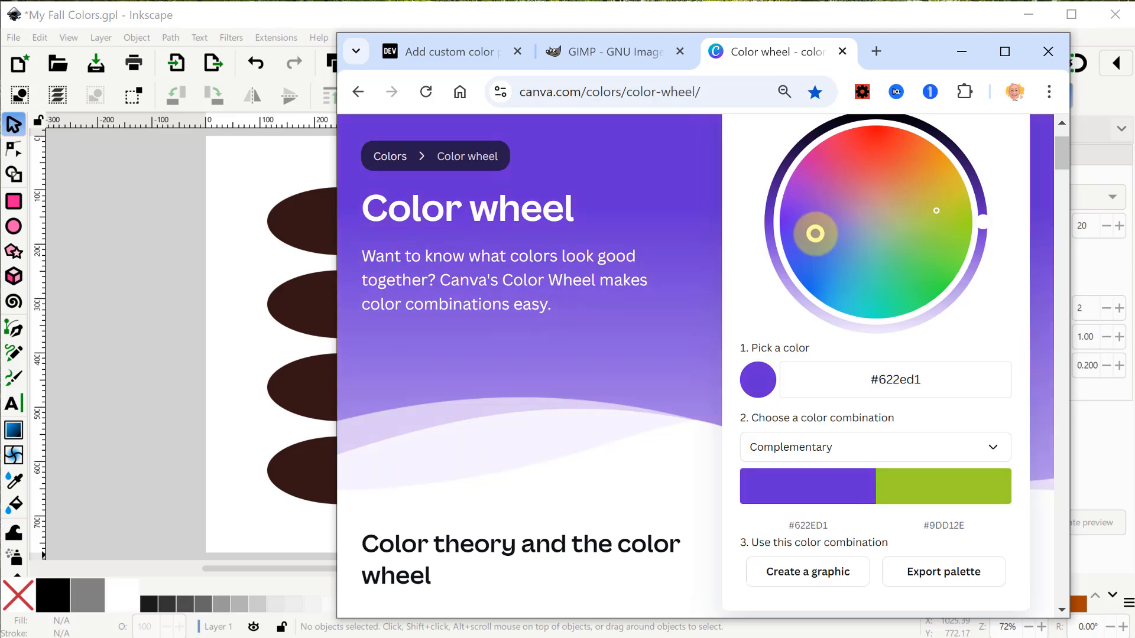
{"action": "left_click", "coordinate": [874, 447]}
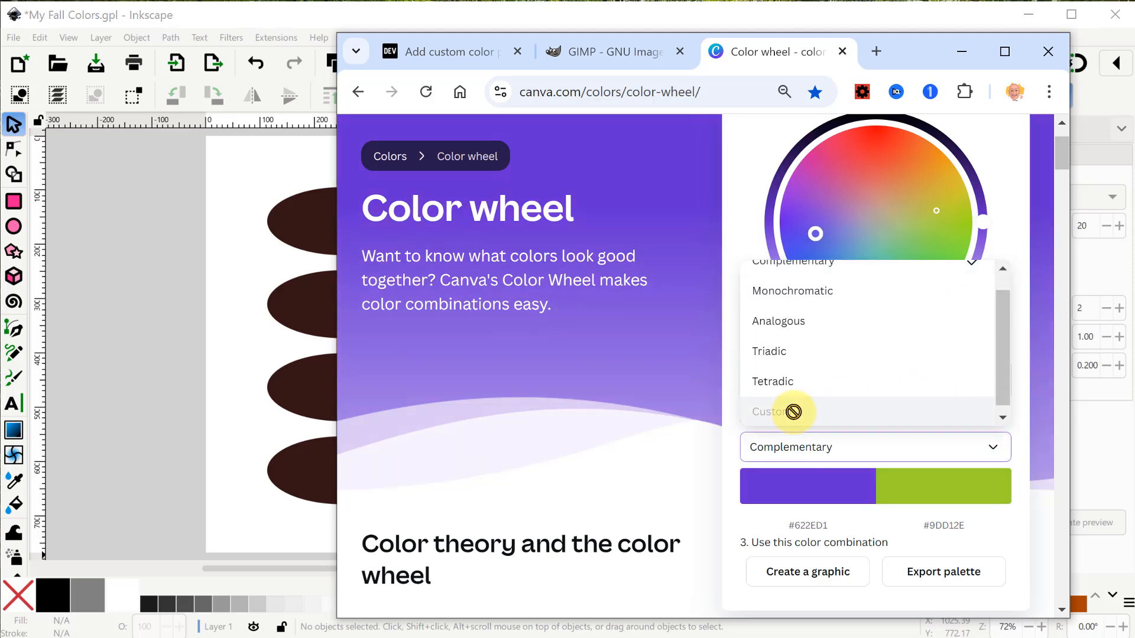
{"action": "left_click", "coordinate": [772, 382]}
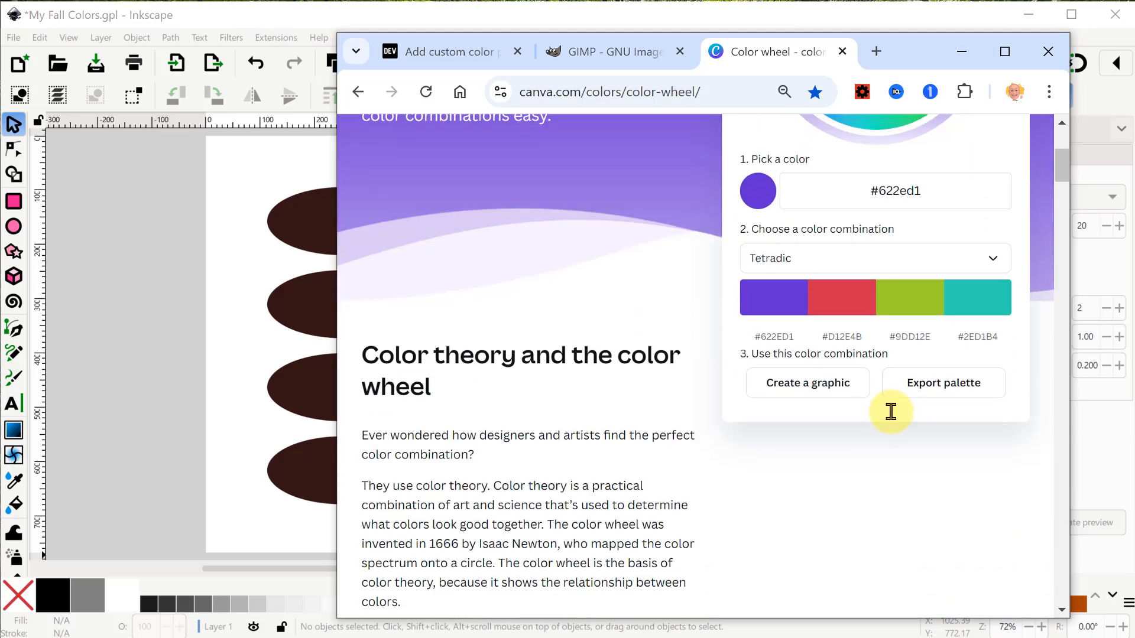
{"action": "mouse_move", "coordinate": [774, 336]}
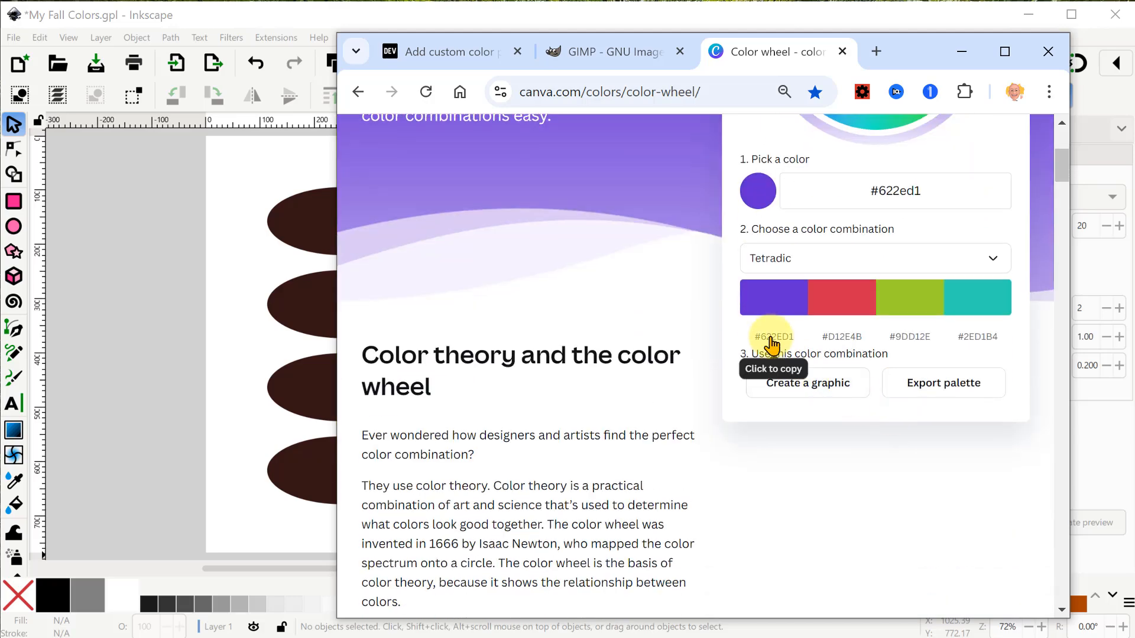
{"action": "left_click", "coordinate": [772, 336]}
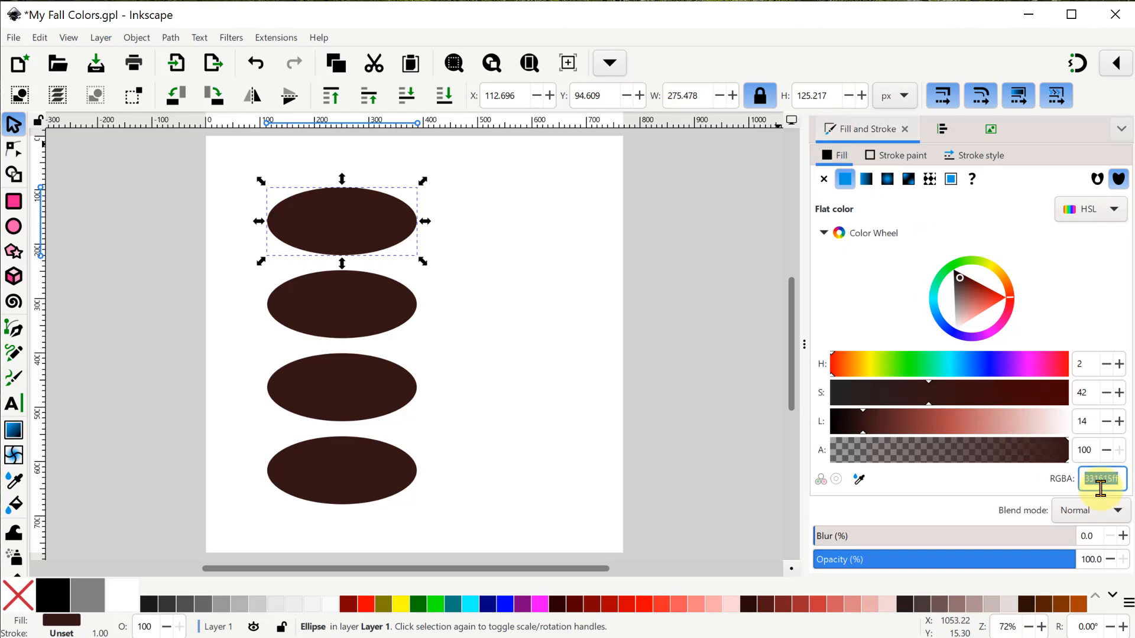
Fill the selected ellipse purple by entering RGBA 6225D1FF.
{"action": "type", "text": "6225D1FF"}
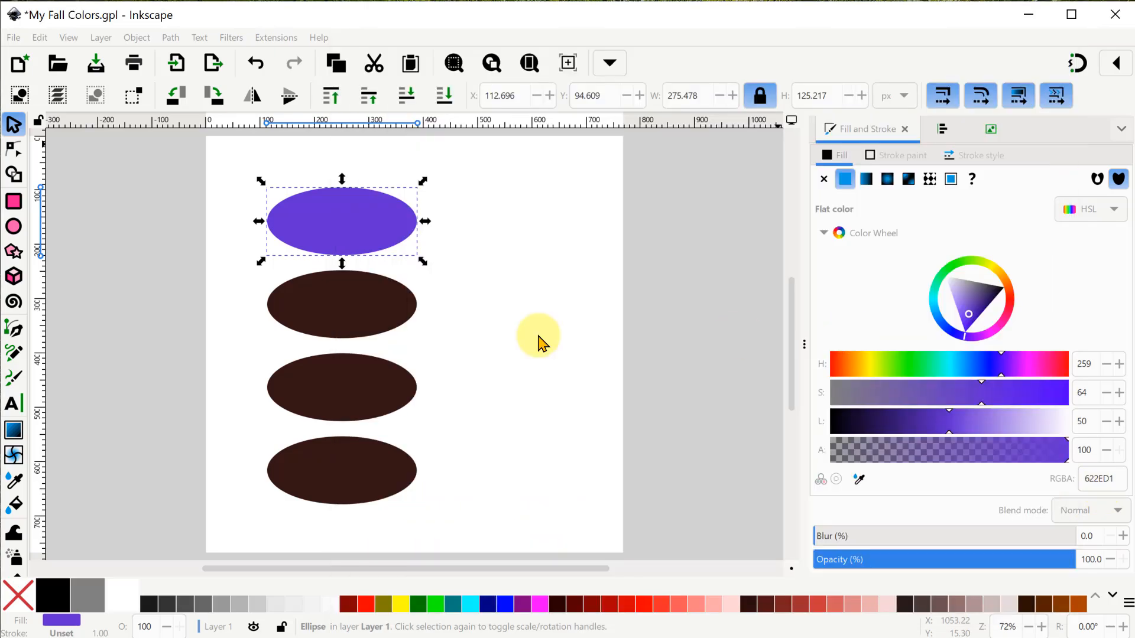
{"action": "left_click", "coordinate": [912, 337]}
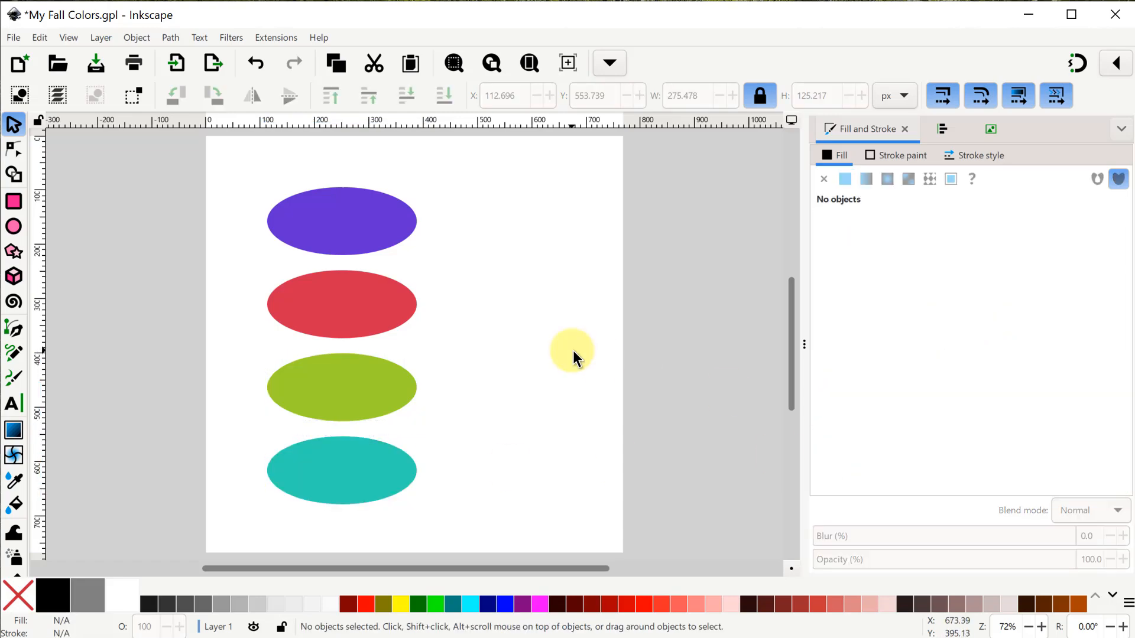
{"action": "left_click", "coordinate": [12, 36]}
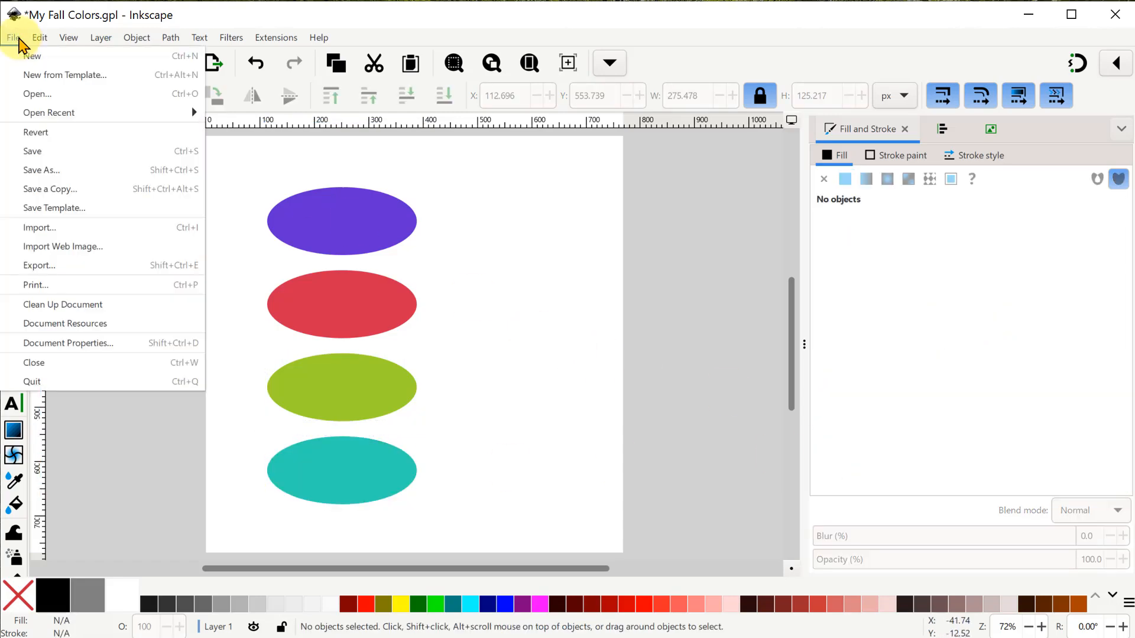
Save the ellipse drawing as GIMP Palette file My Purple Complements.gpl.
{"action": "left_click", "coordinate": [42, 169]}
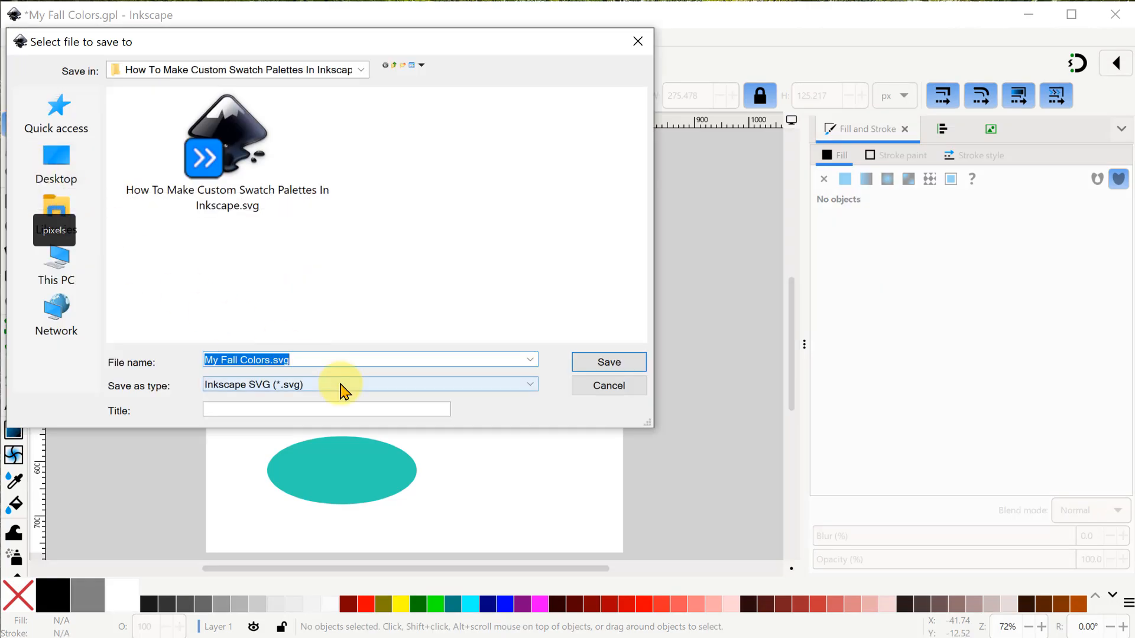
{"action": "type", "text": "My"}
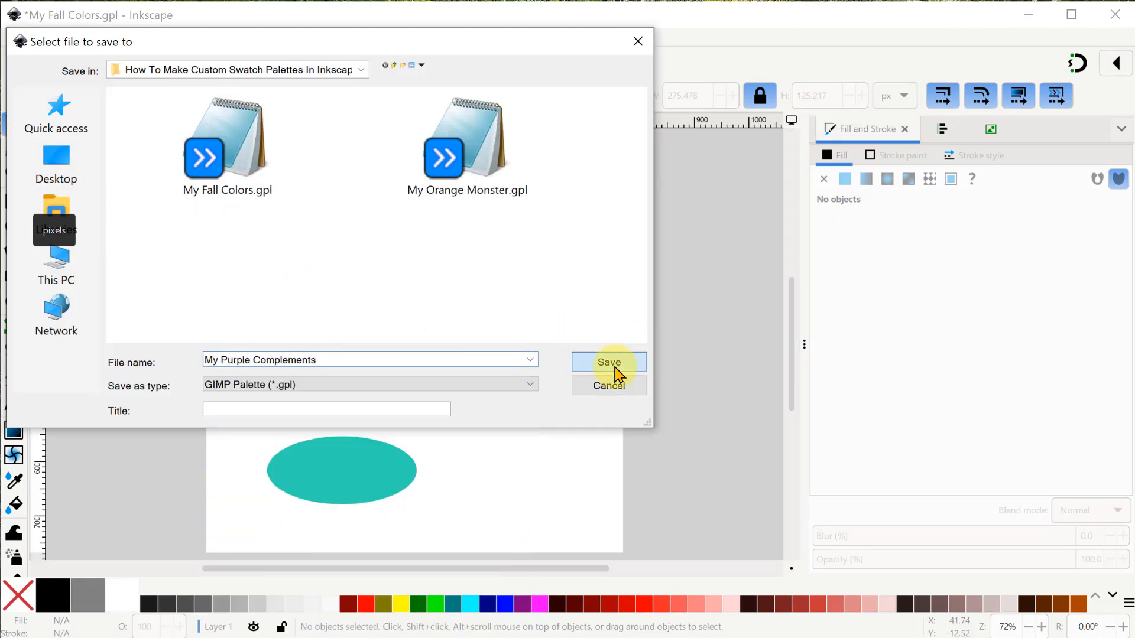
{"action": "left_click", "coordinate": [609, 362]}
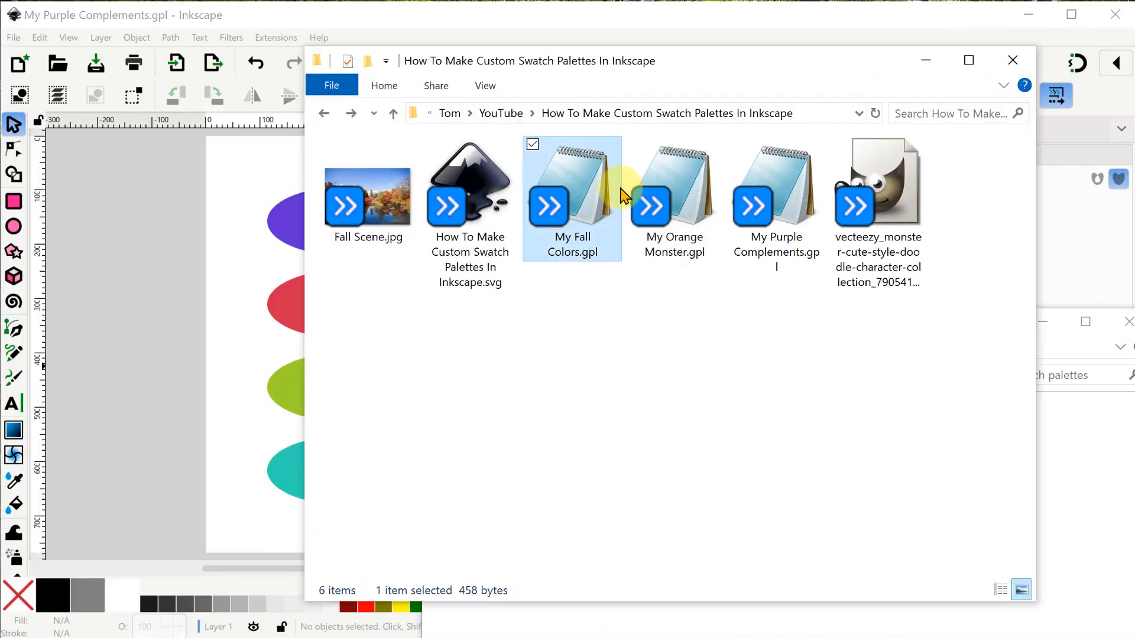
Copy the selected My Fall Colors.gpl and My Purple Complements.gpl files.
{"action": "right_click", "coordinate": [775, 203]}
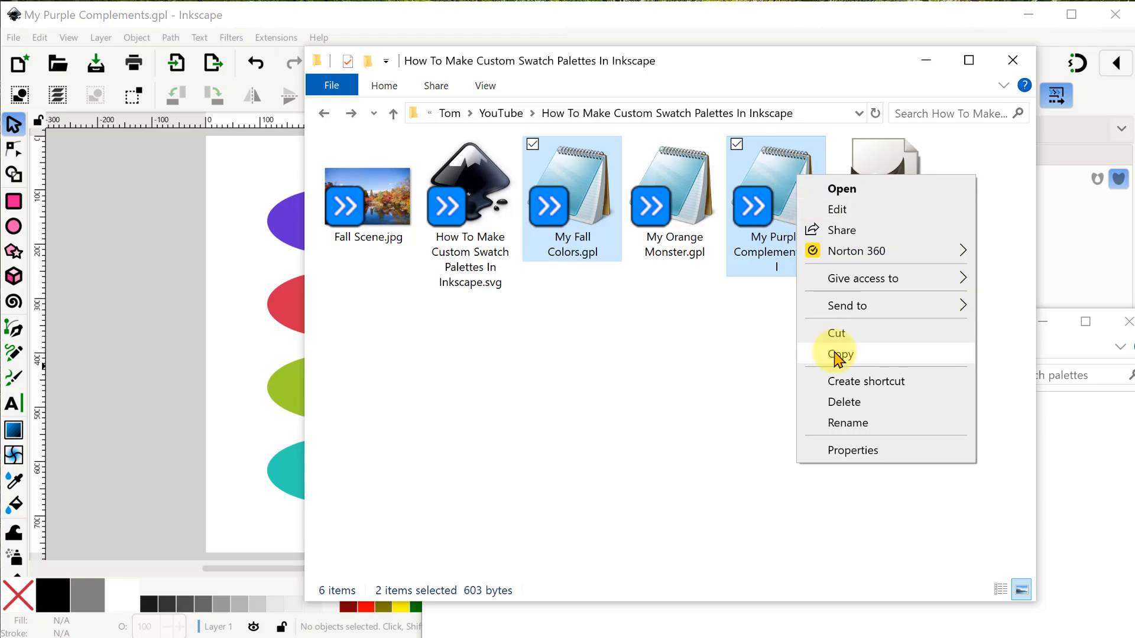
{"action": "left_click", "coordinate": [841, 353]}
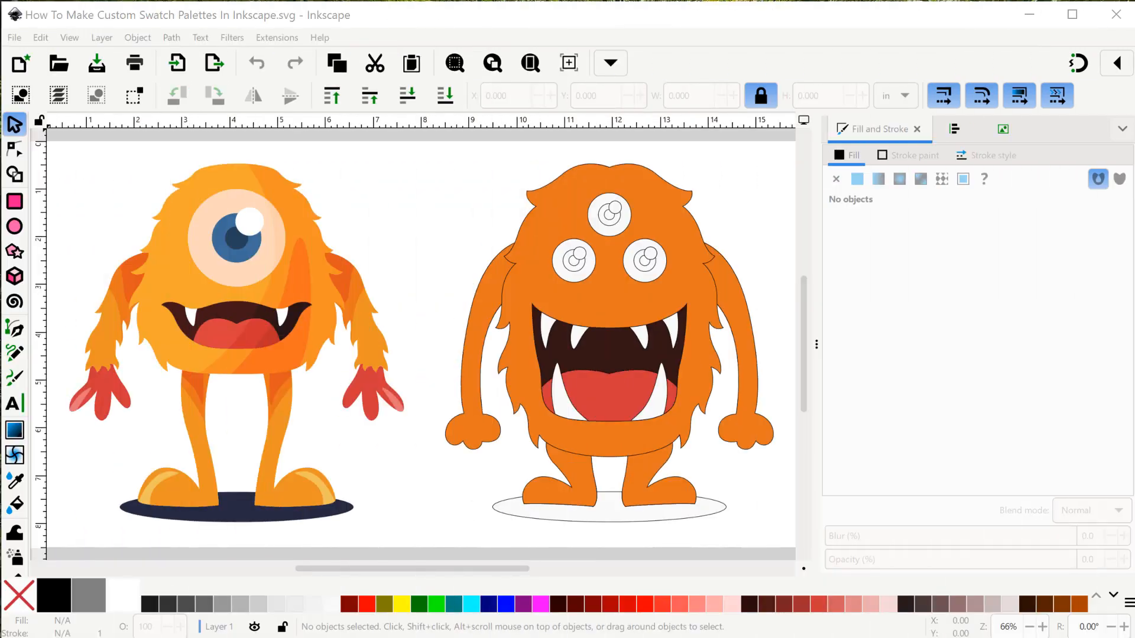
In the Swatches panel preview My Fall Colors.gpl, then switch to My Purple Complements.gpl.
{"action": "left_click", "coordinate": [1120, 129]}
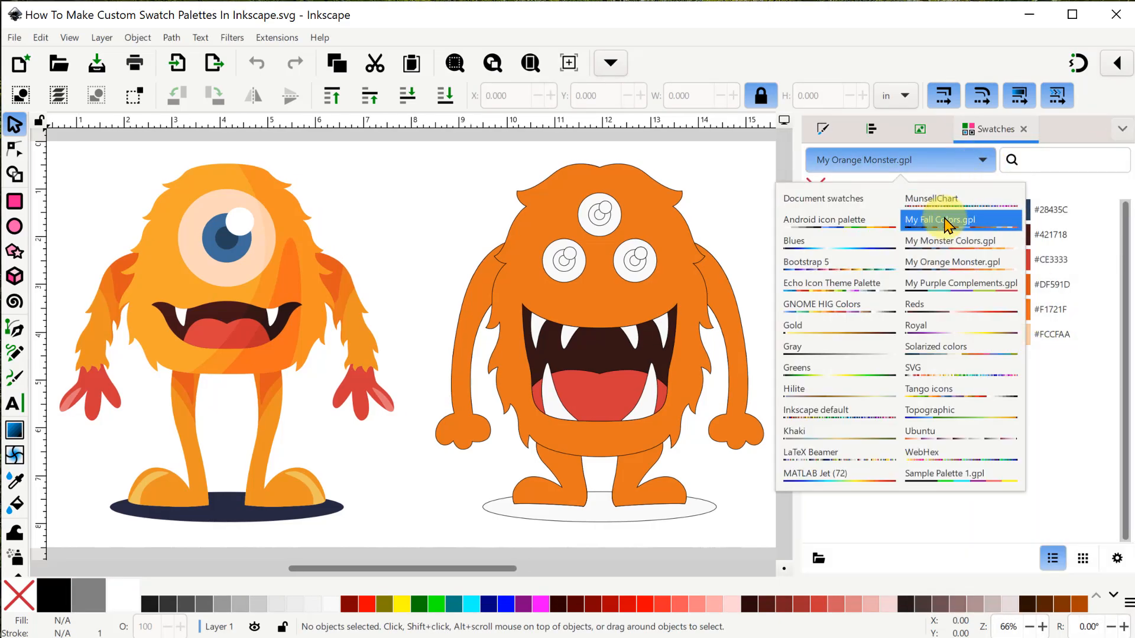
{"action": "left_click", "coordinate": [940, 220]}
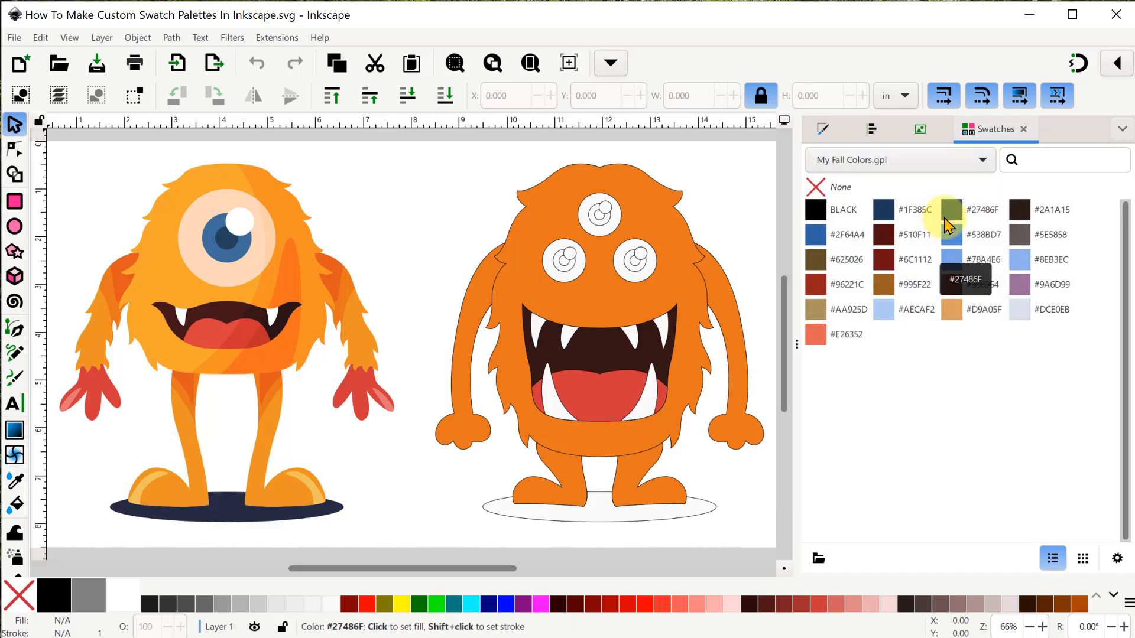
{"action": "left_click", "coordinate": [982, 159]}
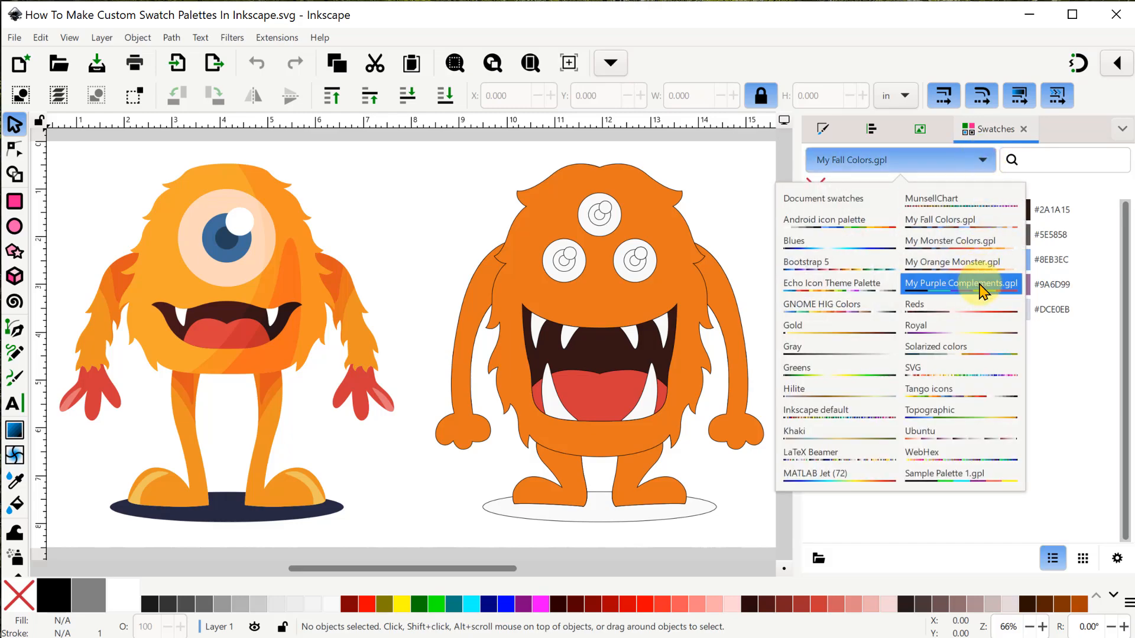
{"action": "left_click", "coordinate": [961, 283]}
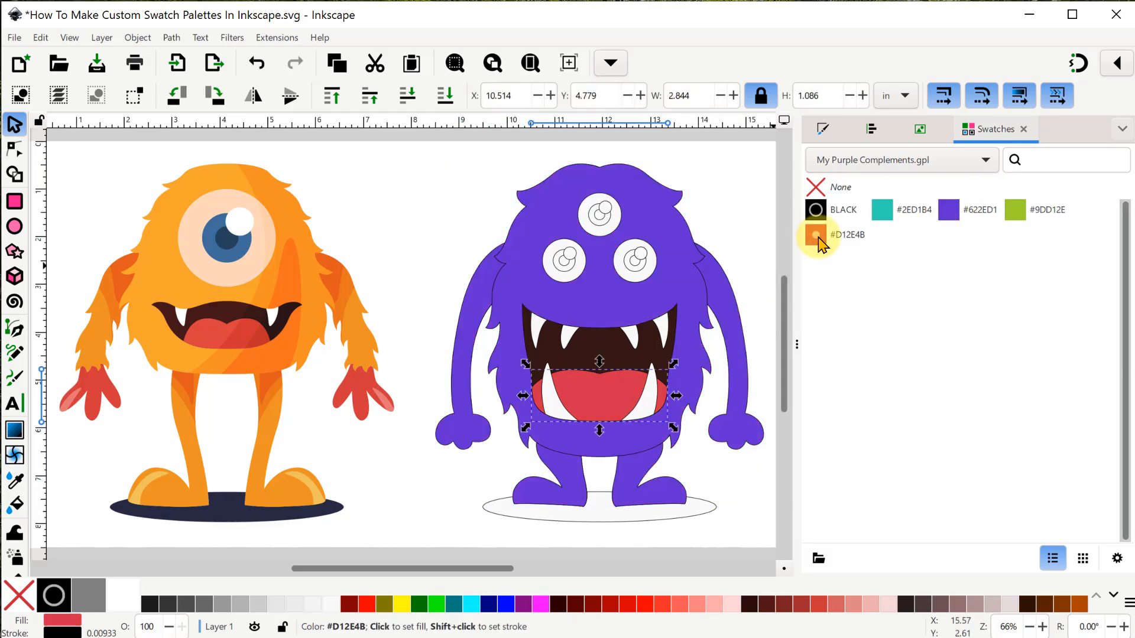
Fill the monster's tongue with the red swatch from My Purple Complements.
{"action": "left_click", "coordinate": [1014, 211]}
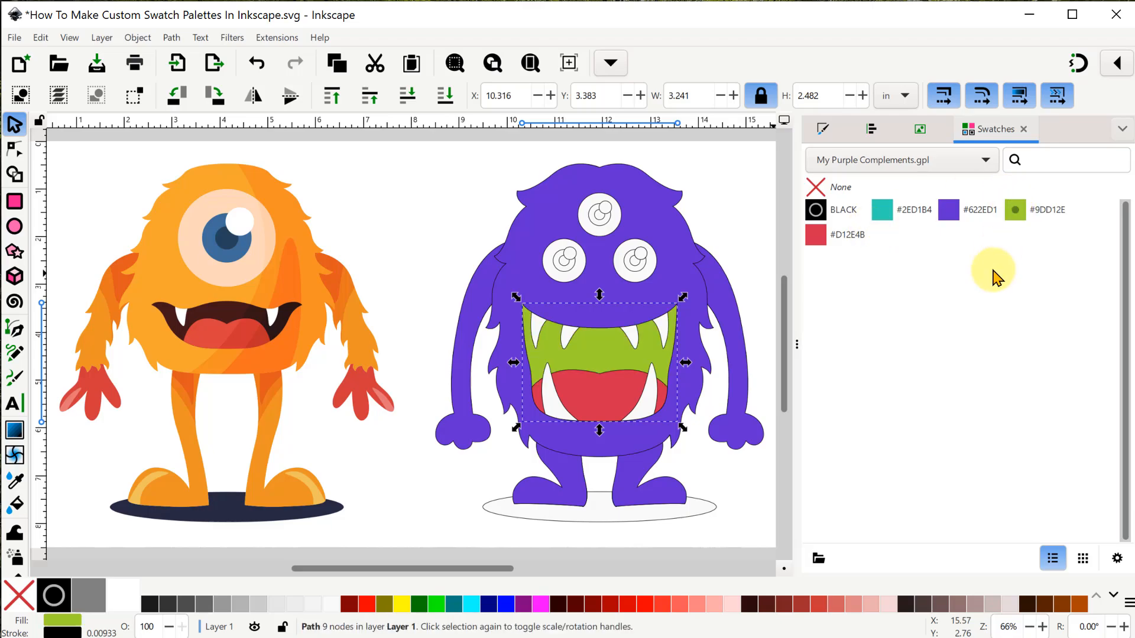